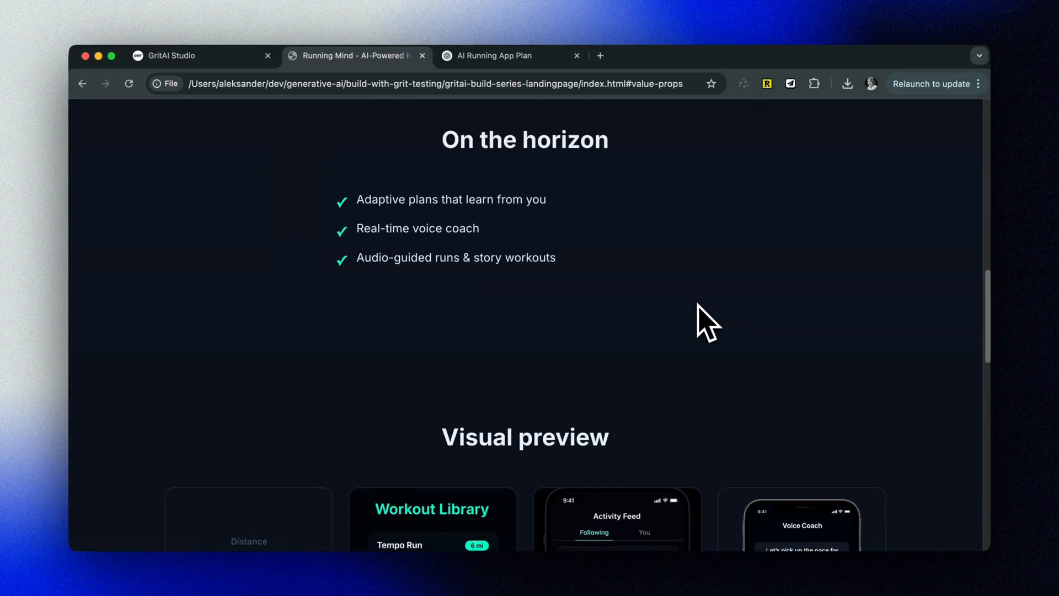
# Send the landing page request to the agent and accept the generated 260-line index.html.
pyautogui.scroll(-3)
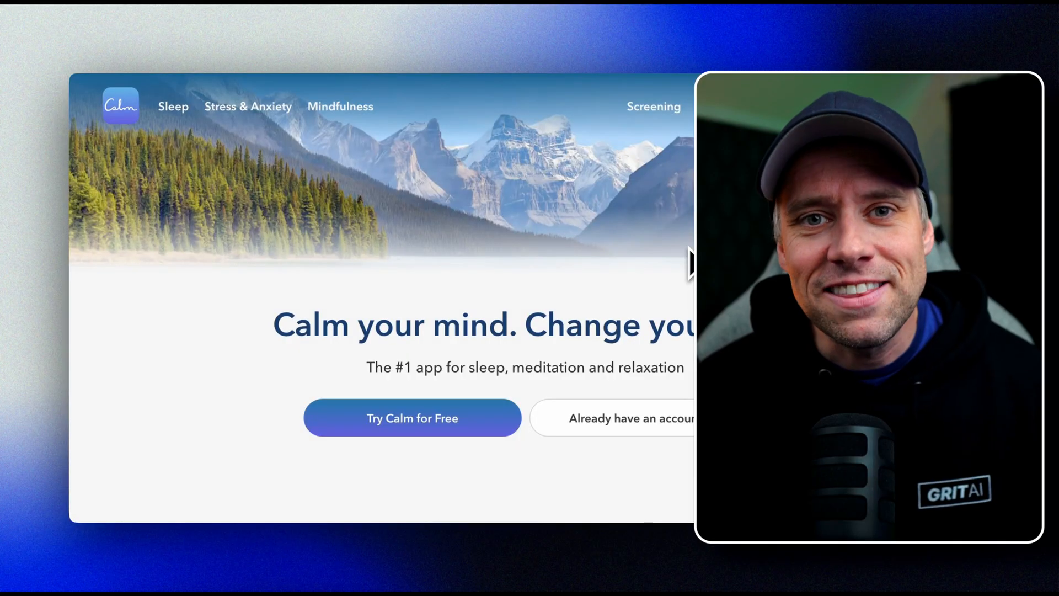
pyautogui.scroll(-3)
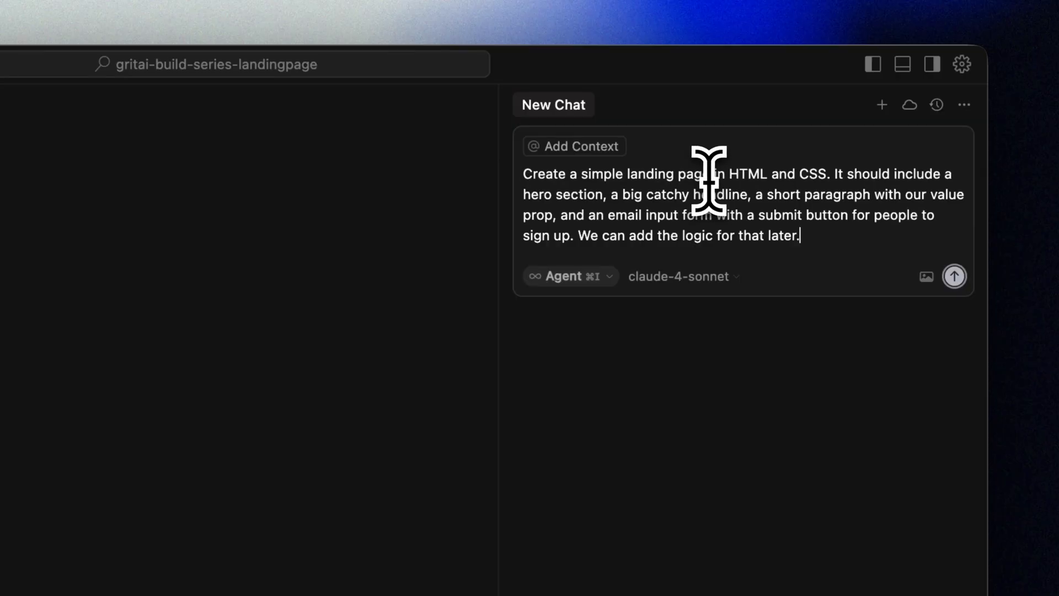
pyautogui.moveTo(841, 233)
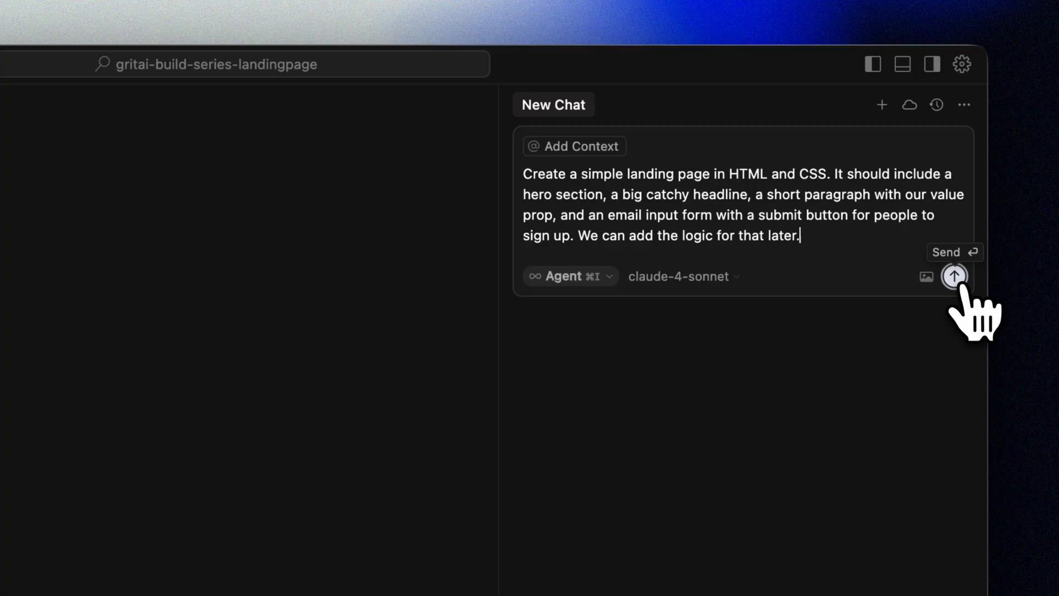
pyautogui.click(953, 276)
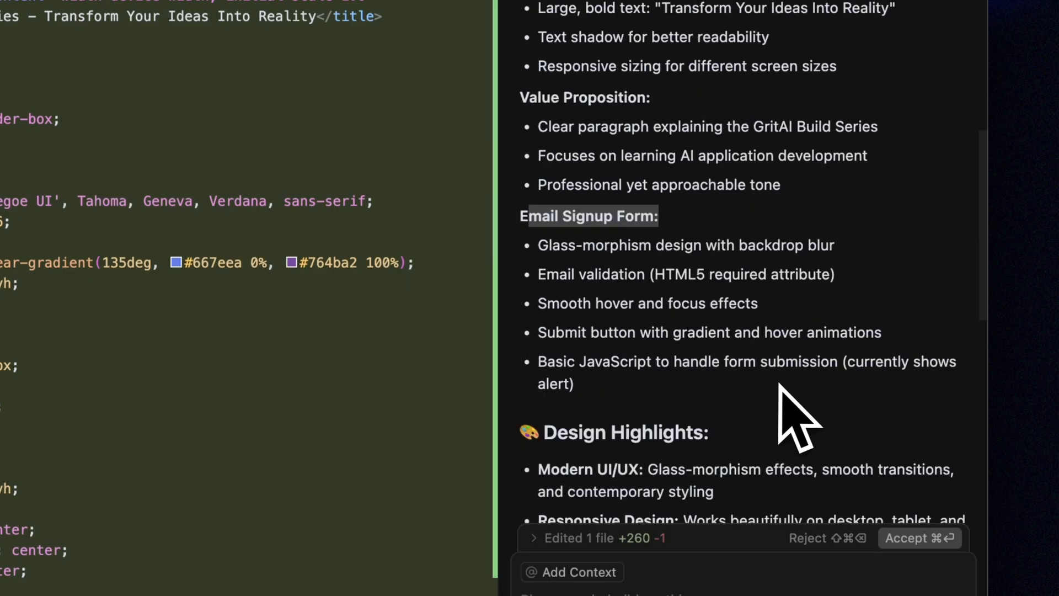
pyautogui.scroll(-3)
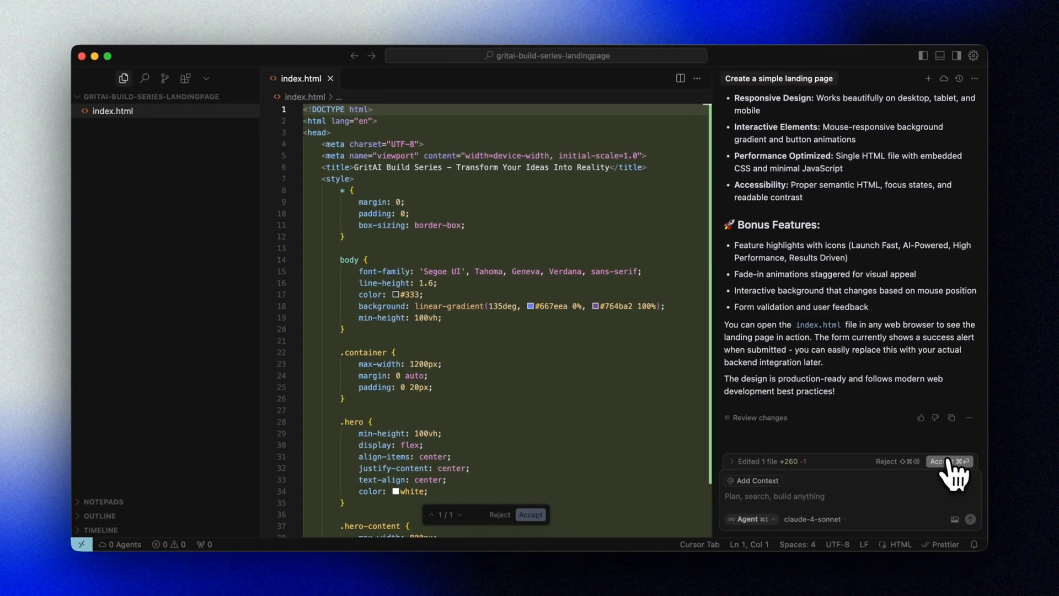
pyautogui.click(938, 461)
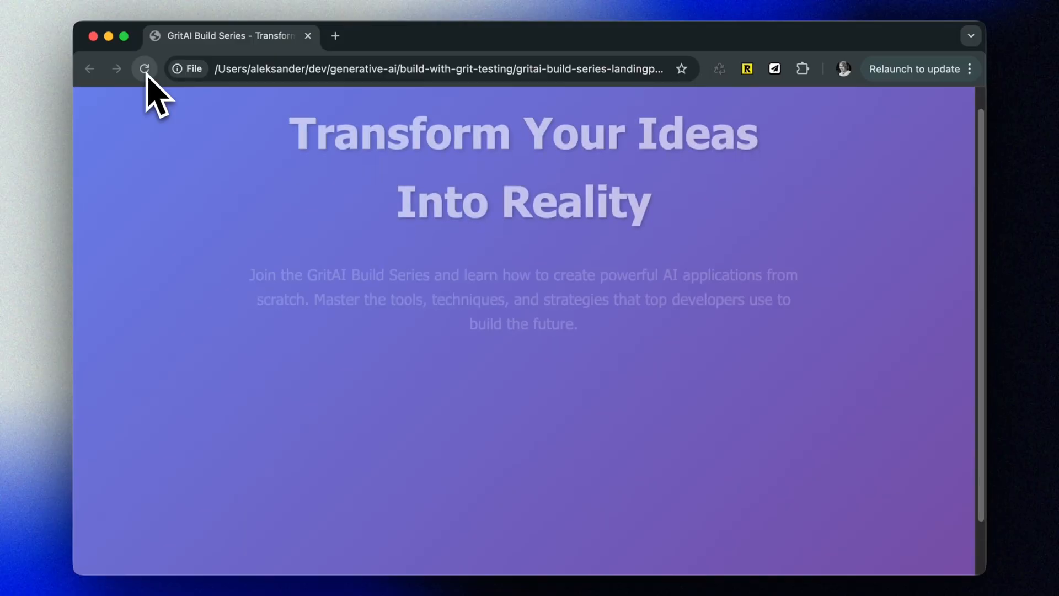
# Reload the page to render the purple GritAI landing page with signup form and feature cards.
pyautogui.click(143, 69)
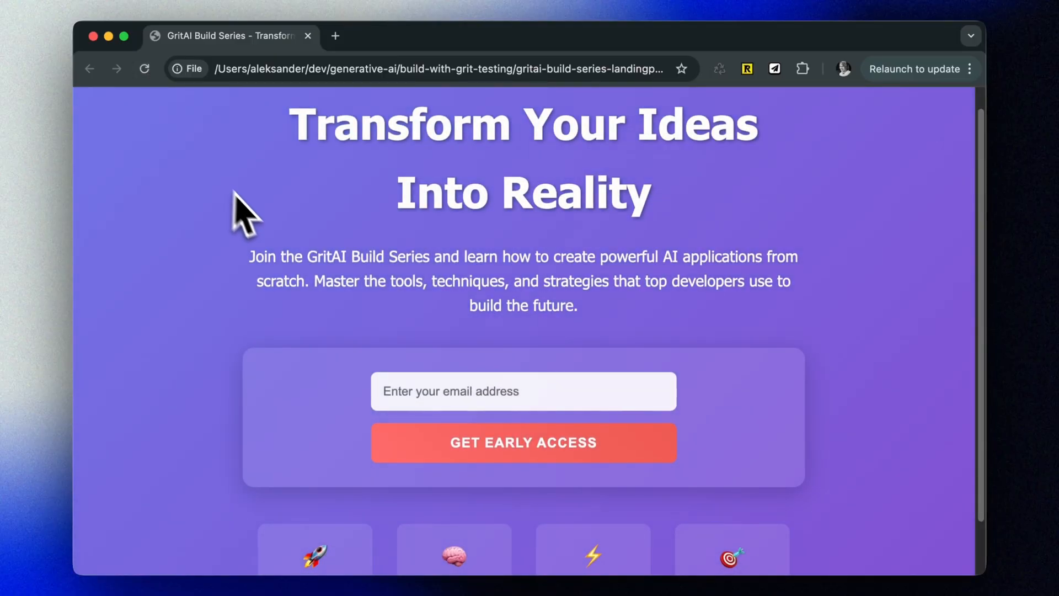
pyautogui.moveTo(665, 313)
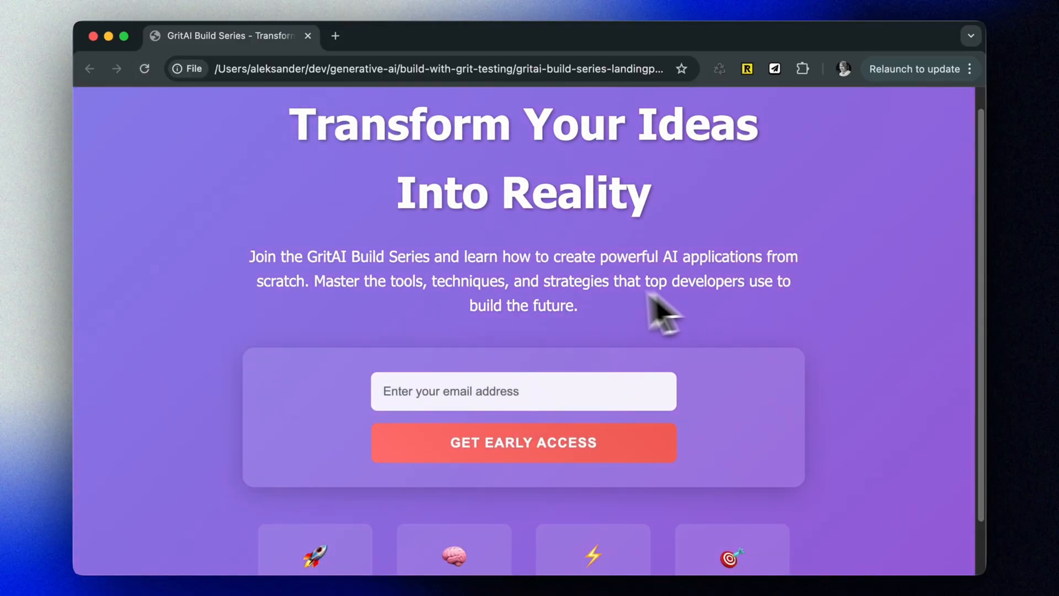
pyautogui.moveTo(846, 354)
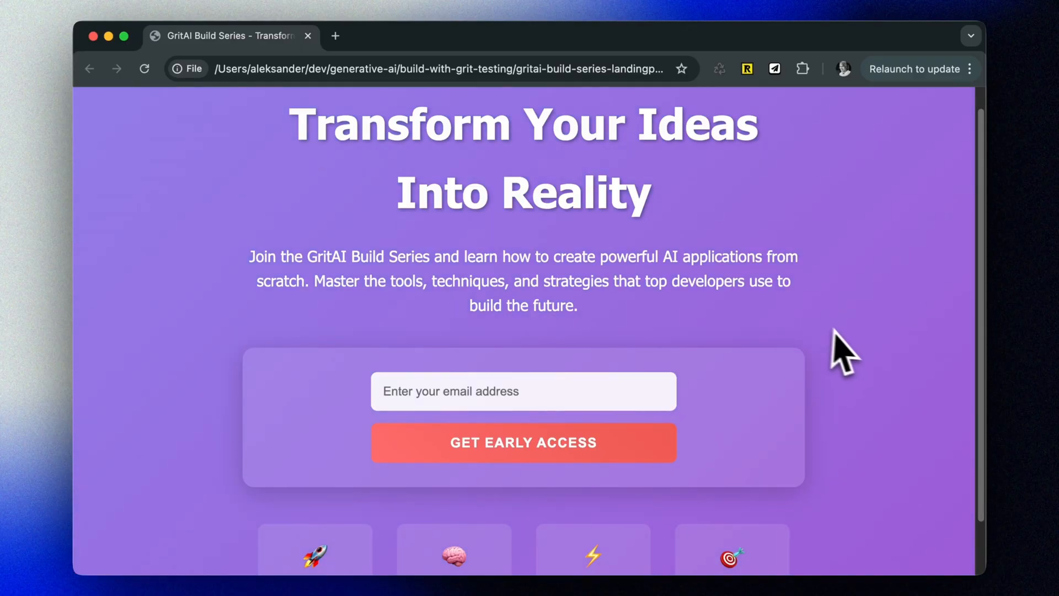
pyautogui.scroll(-3)
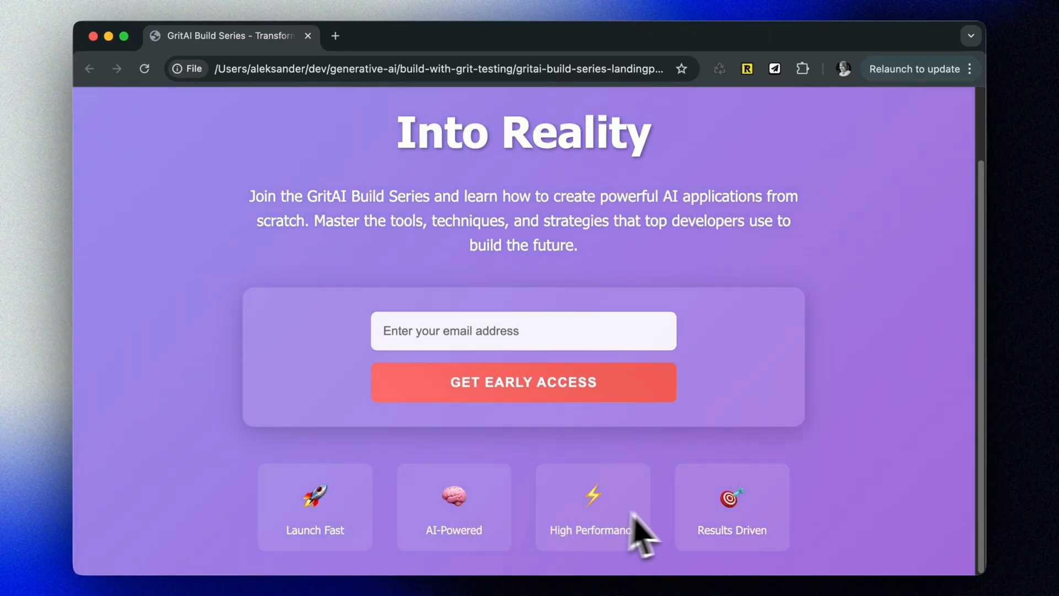
pyautogui.moveTo(206, 280)
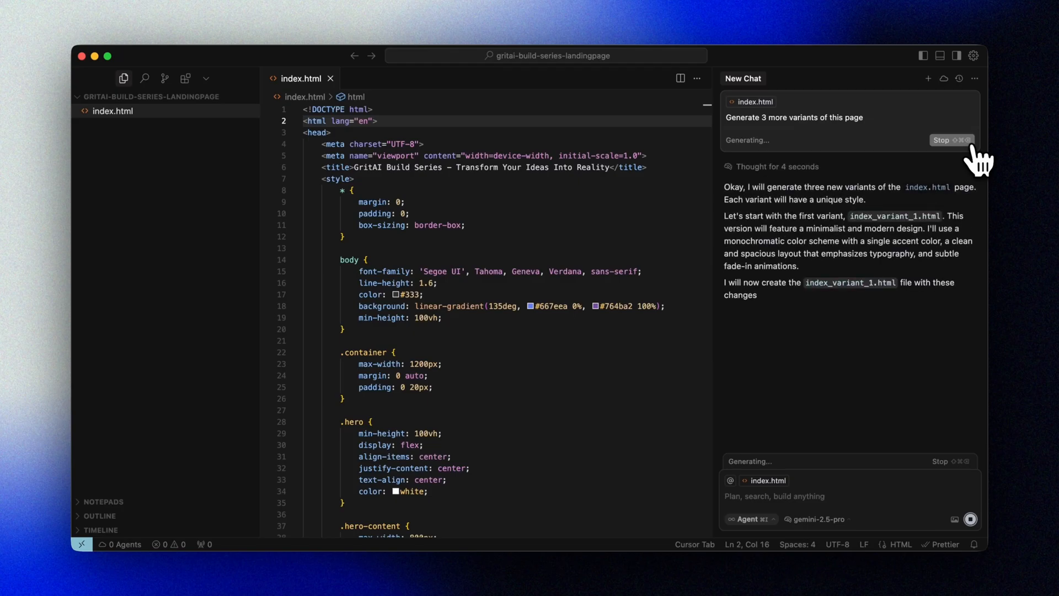
pyautogui.moveTo(938, 338)
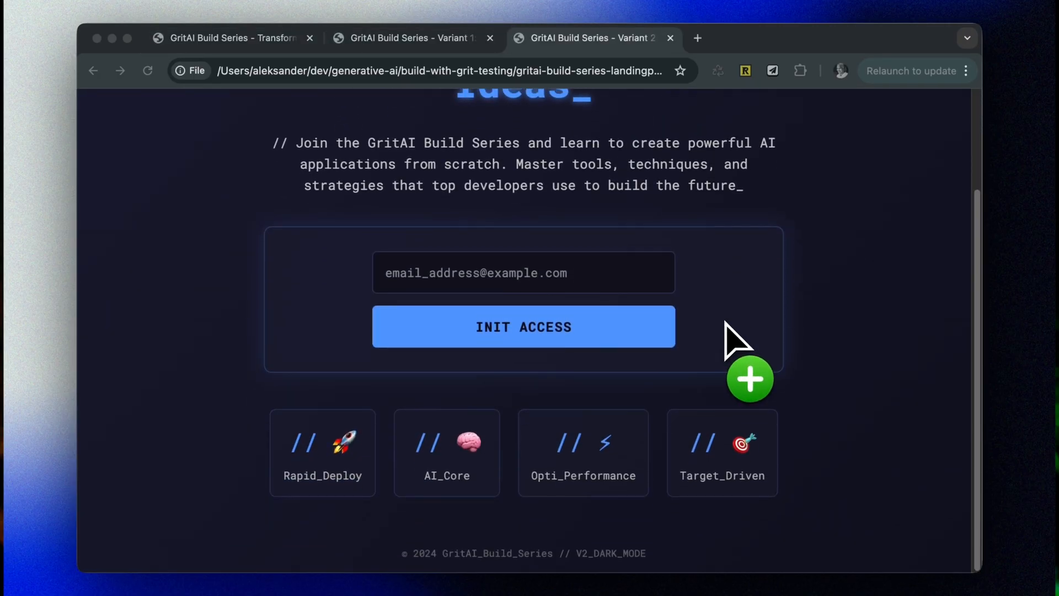
# Review the dark code-styled Variant 2 page opened in its own tab.
pyautogui.click(749, 379)
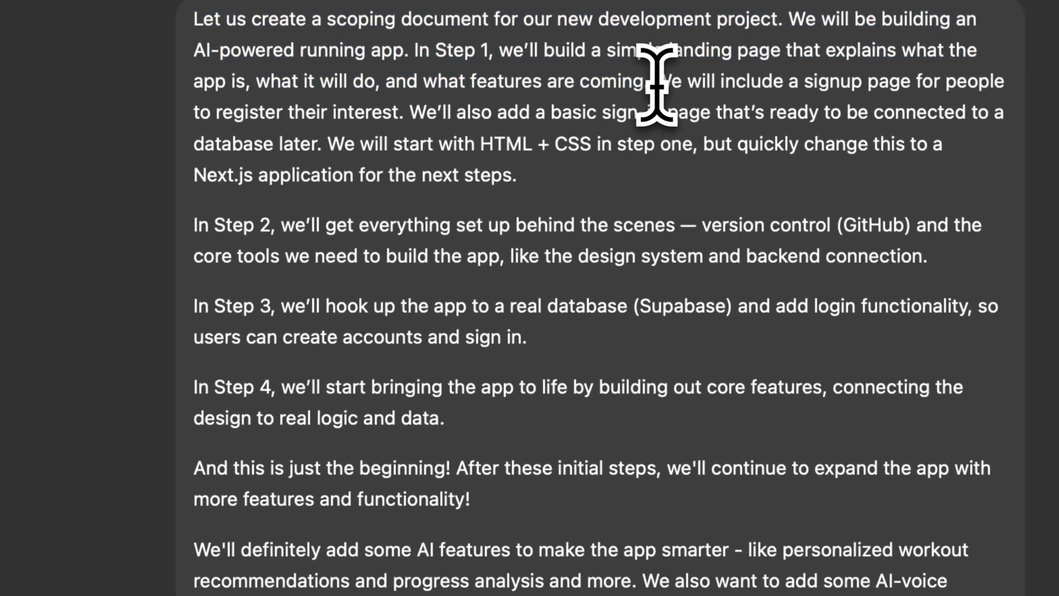
pyautogui.moveTo(656, 81); pyautogui.dragTo(401, 112)
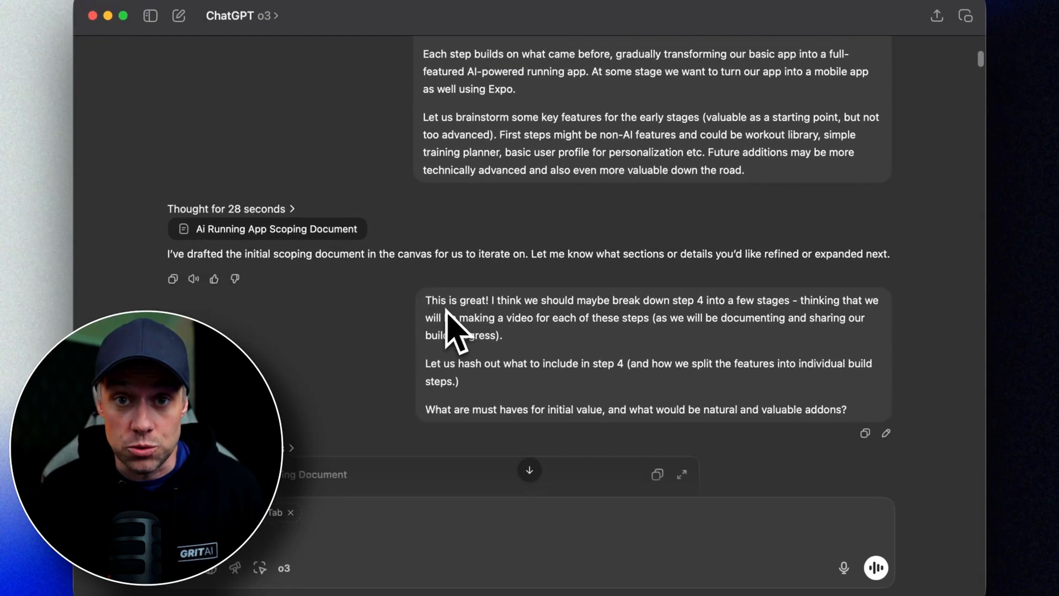
# Bring up the 'Ai Running App Scoping Document' canvas and select text near its top.
pyautogui.scroll(-3)
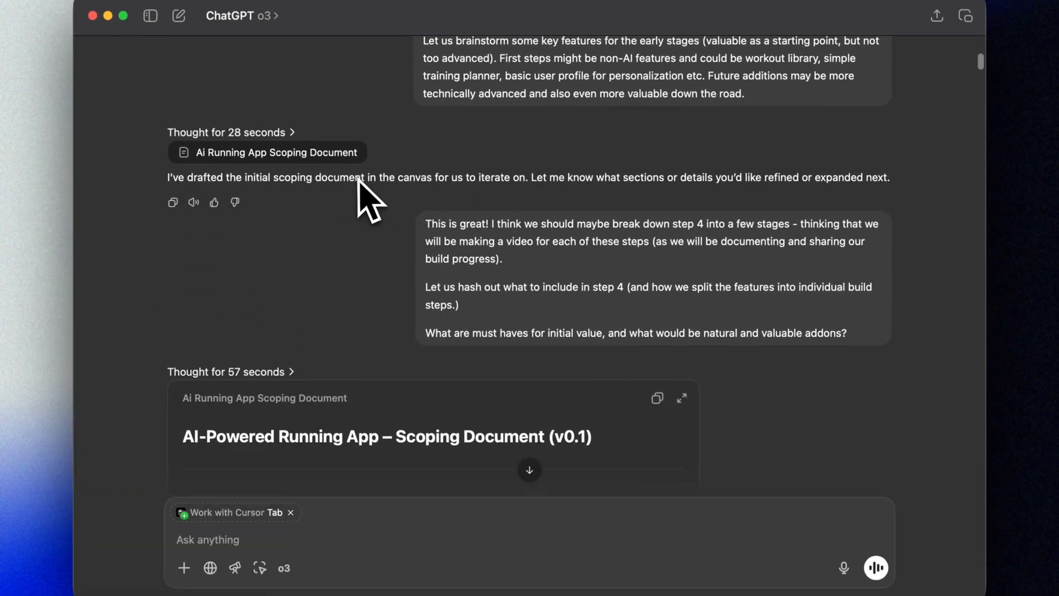
pyautogui.click(682, 398)
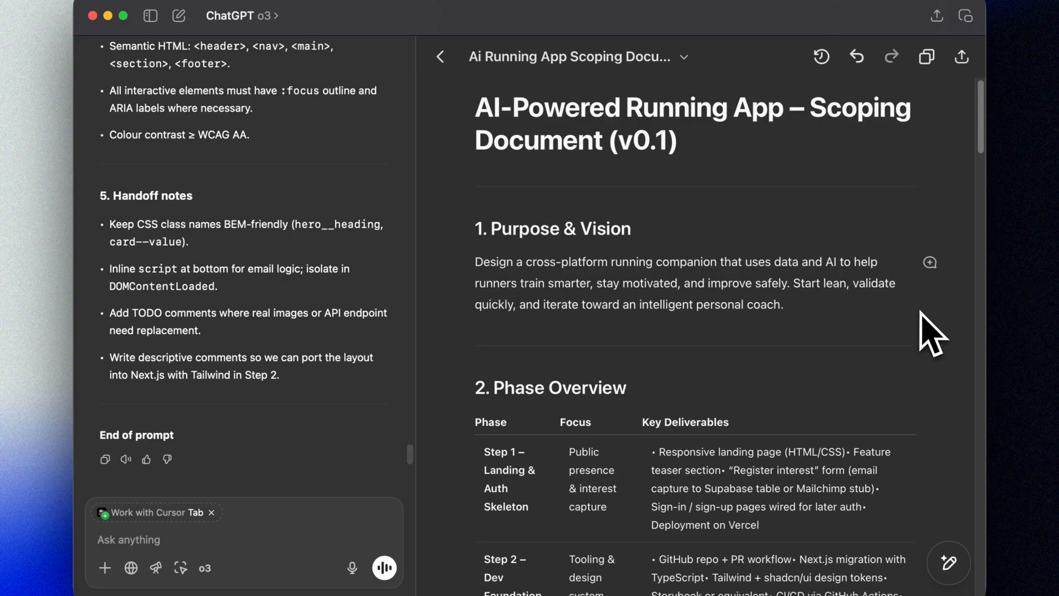
pyautogui.scroll(-3)
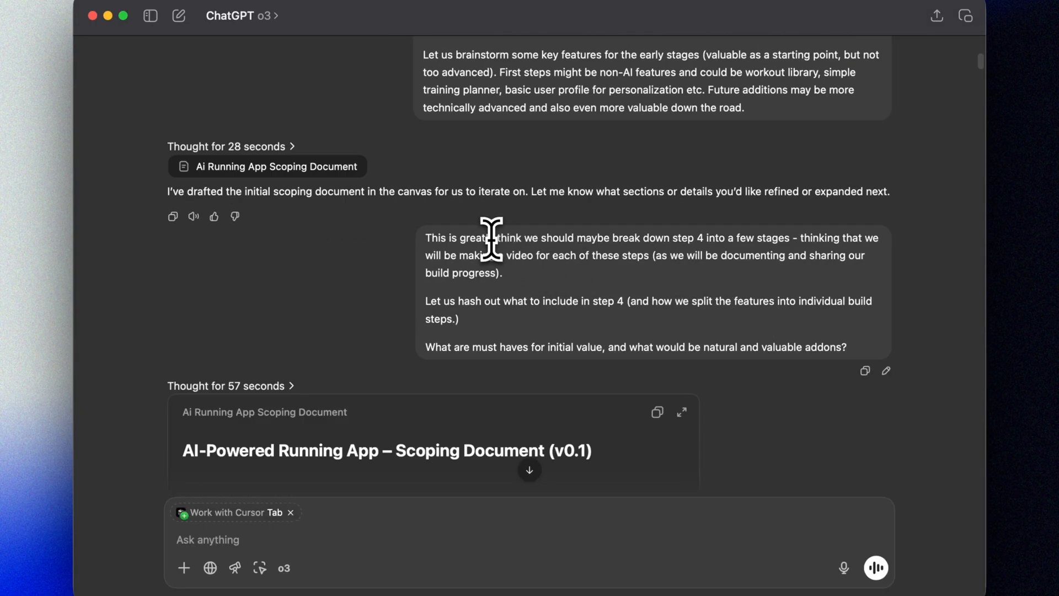
pyautogui.moveTo(491, 238); pyautogui.dragTo(681, 272)
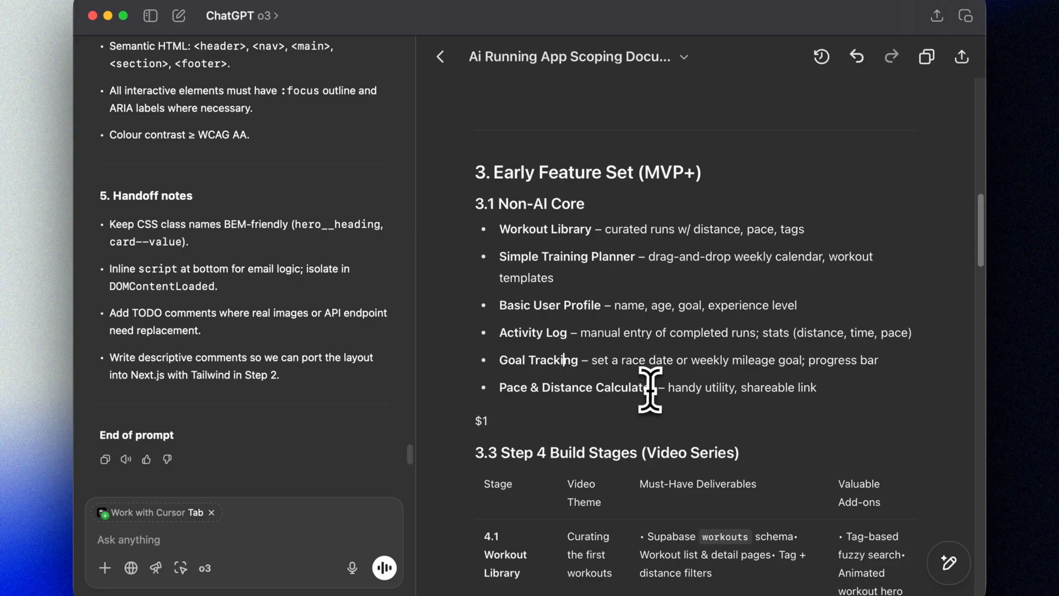
# Read through the scoping document down to the section 9 open questions.
pyautogui.scroll(-3)
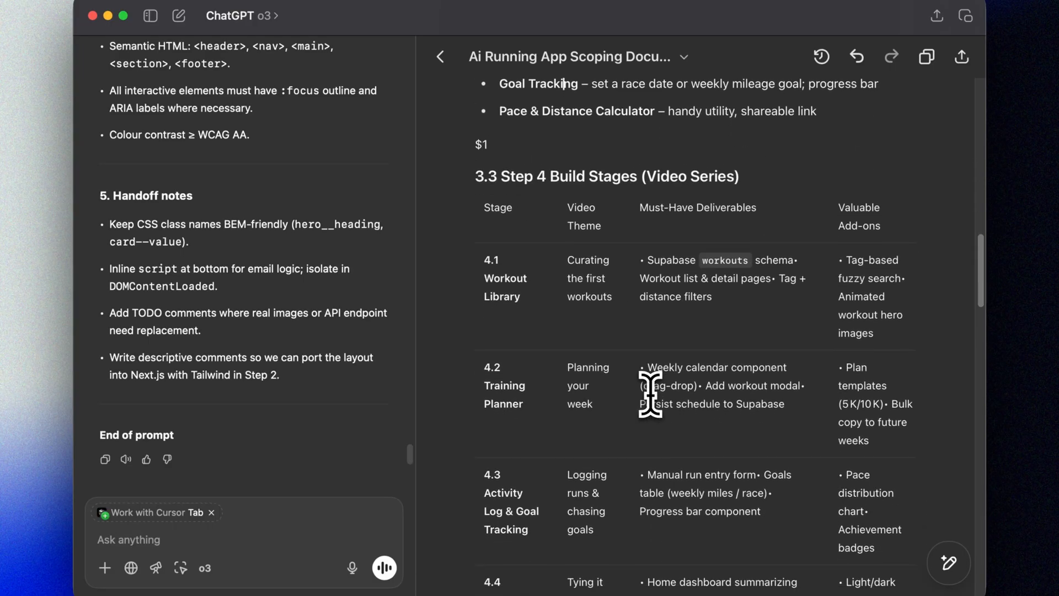
pyautogui.scroll(-3)
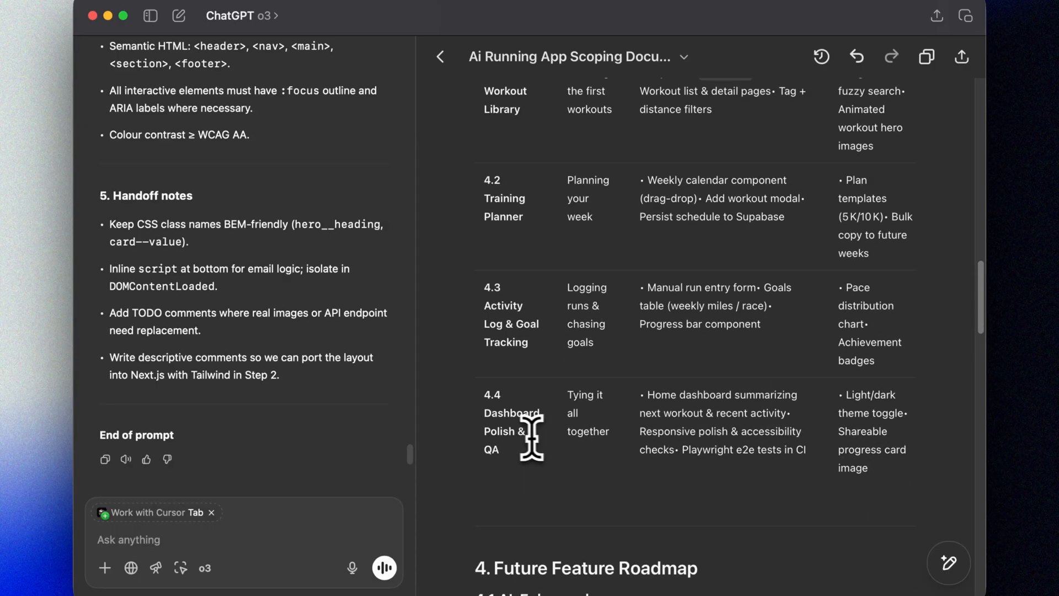
pyautogui.scroll(-3)
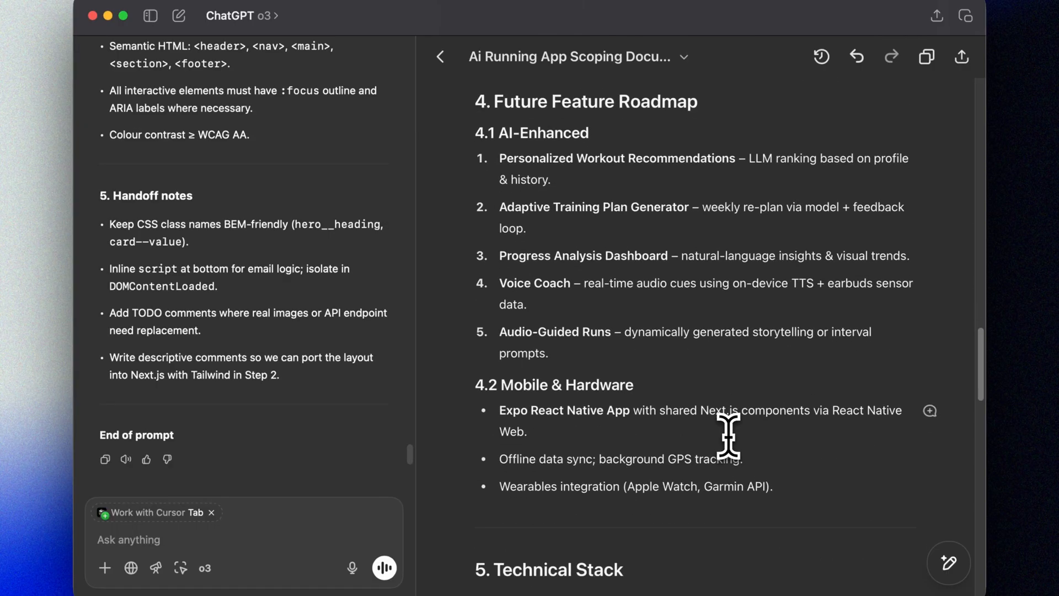
pyautogui.scroll(-3)
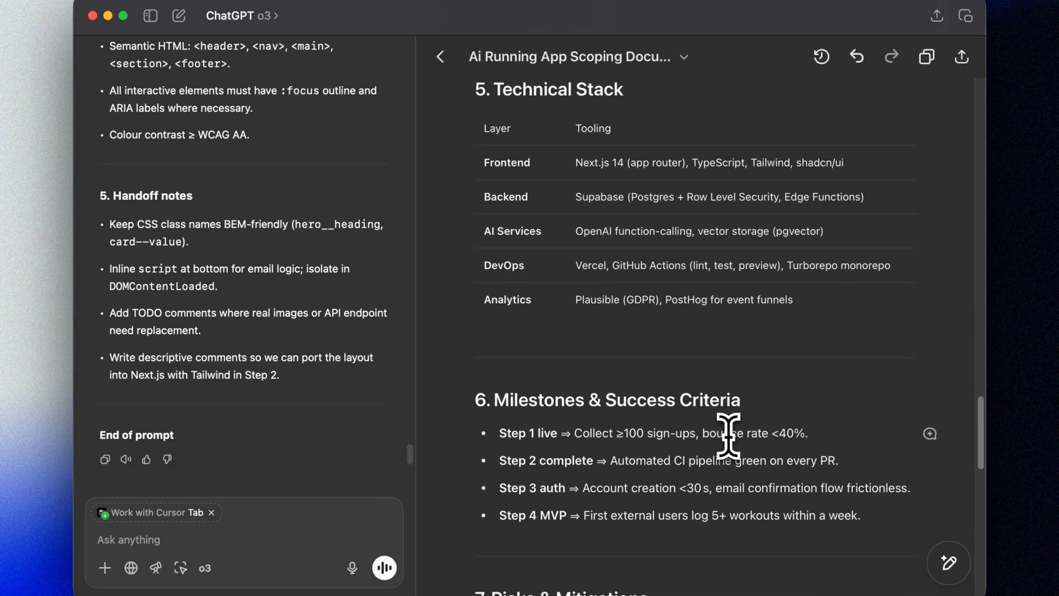
pyautogui.scroll(-3)
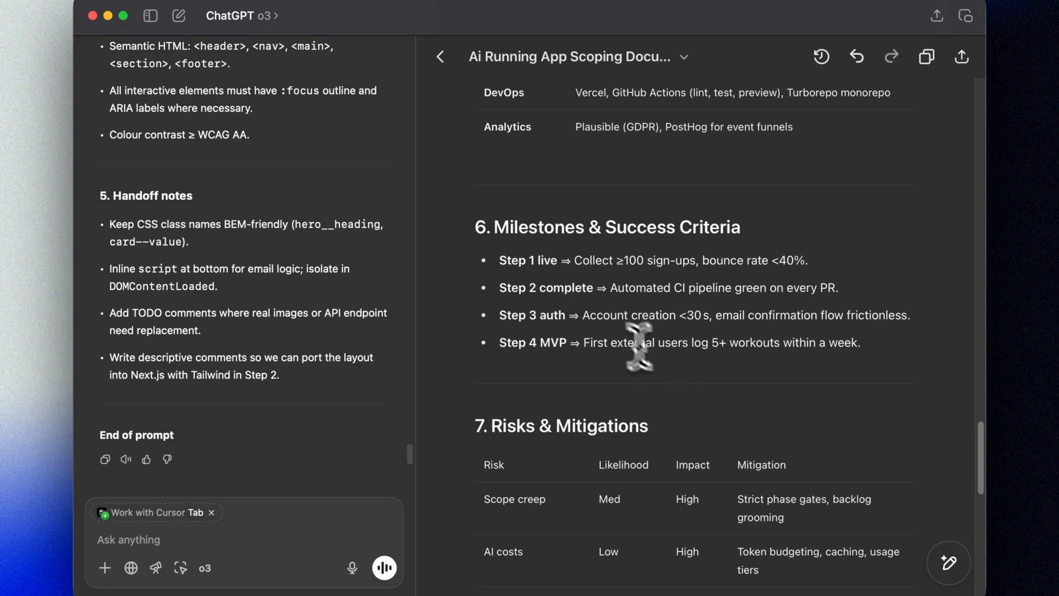
pyautogui.scroll(-3)
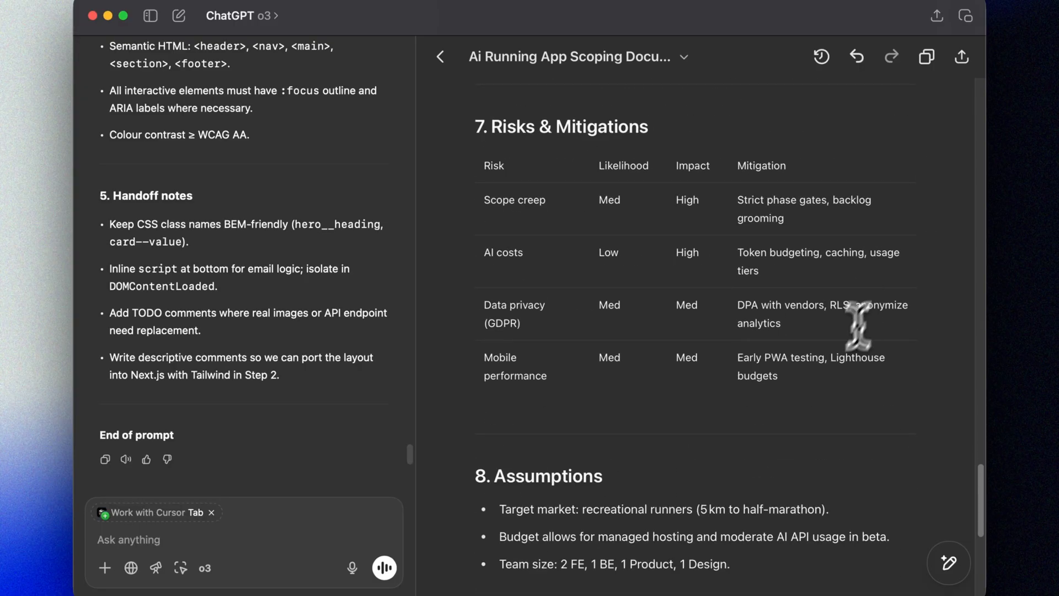
pyautogui.scroll(-3)
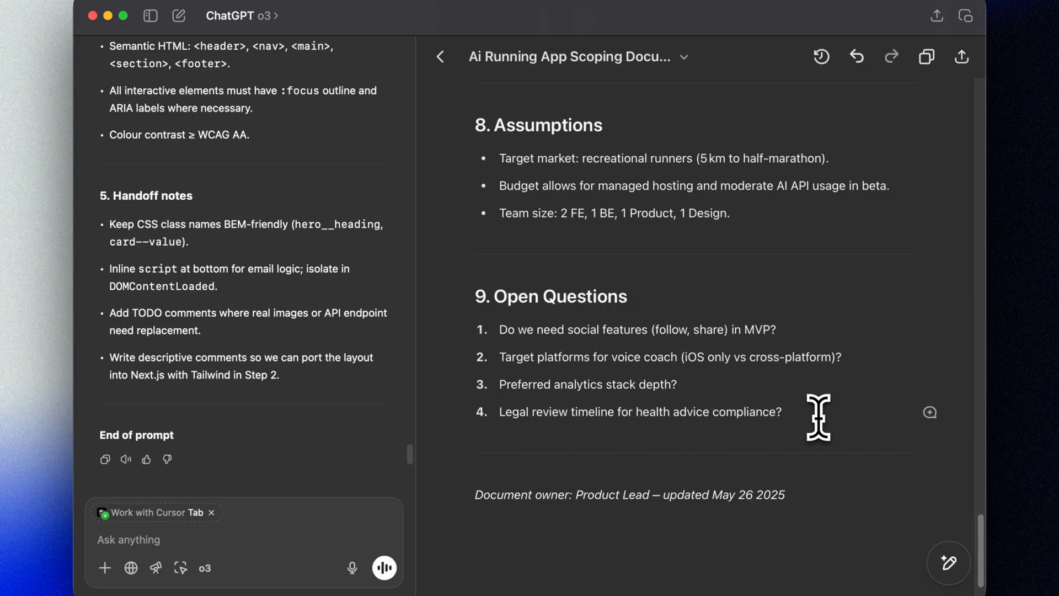
pyautogui.scroll(-3)
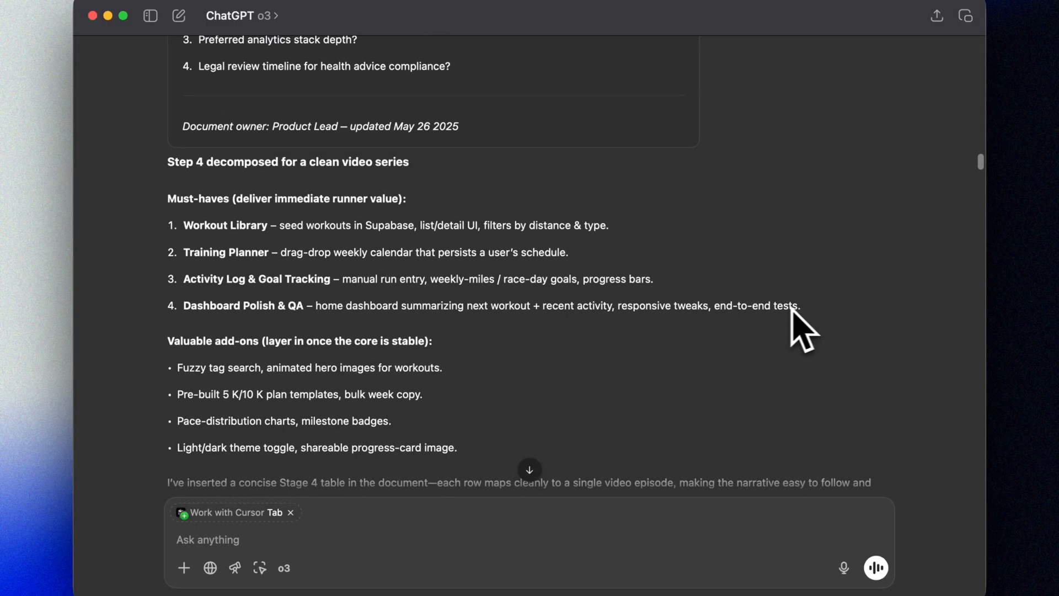
pyautogui.scroll(-3)
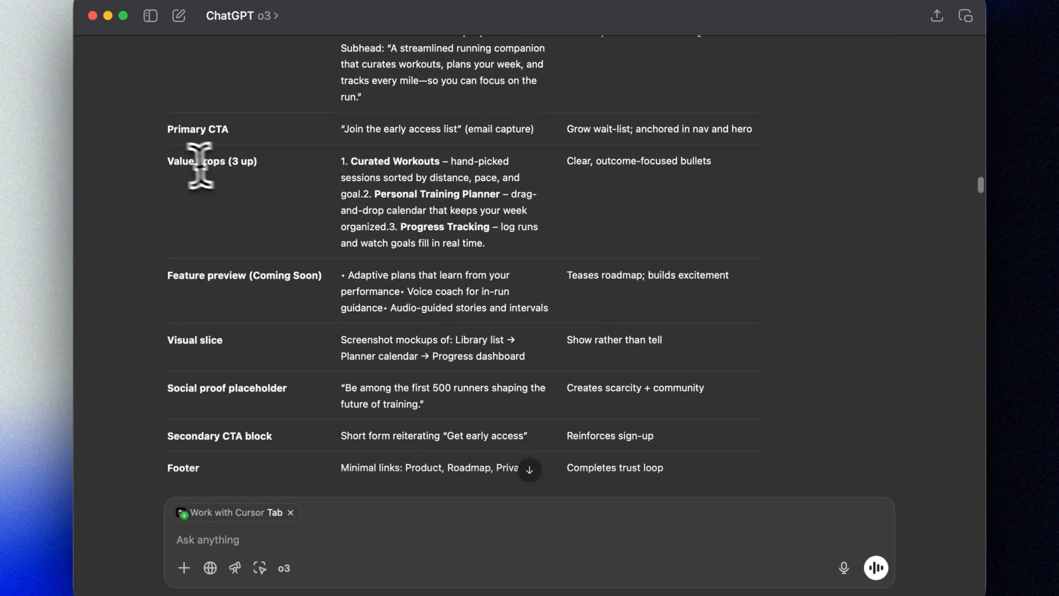
pyautogui.scroll(-3)
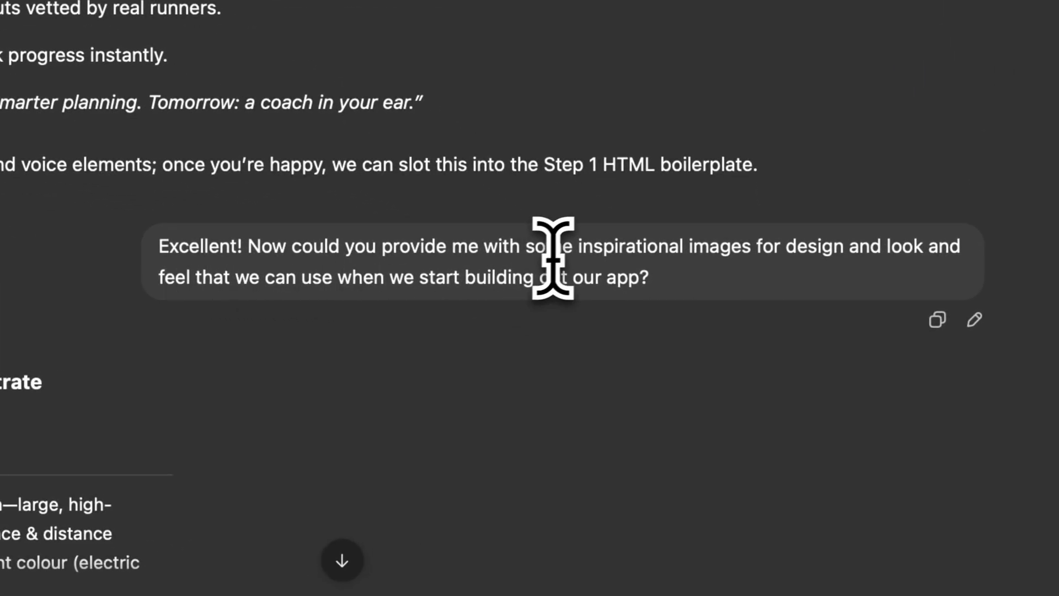
# Read the inspiration reply with reference images and UI takeaways before requesting a restyle.
pyautogui.moveTo(547, 244); pyautogui.dragTo(878, 245)
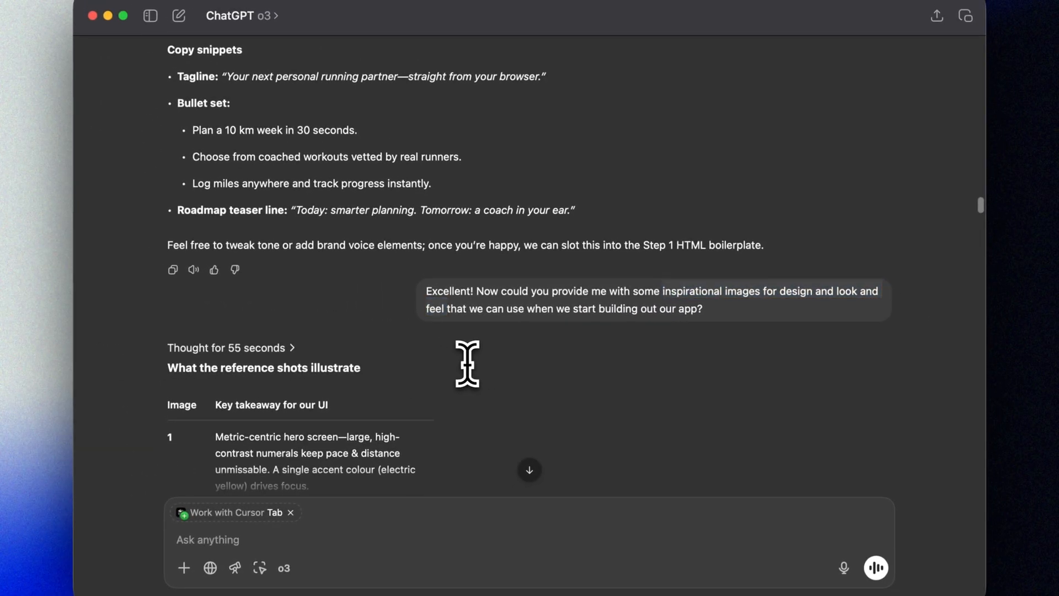
pyautogui.scroll(-3)
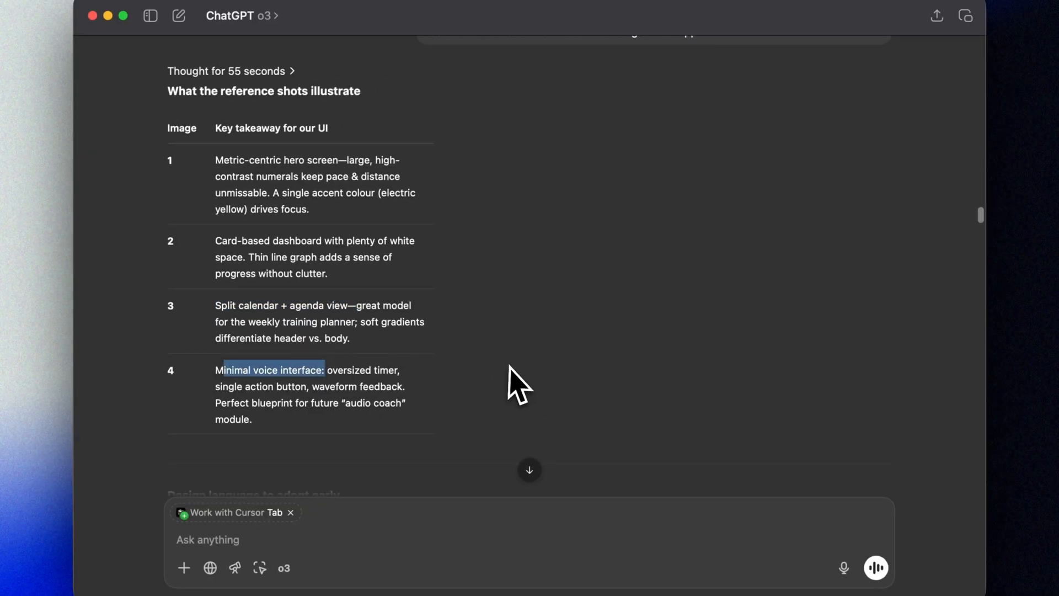
pyautogui.scroll(-3)
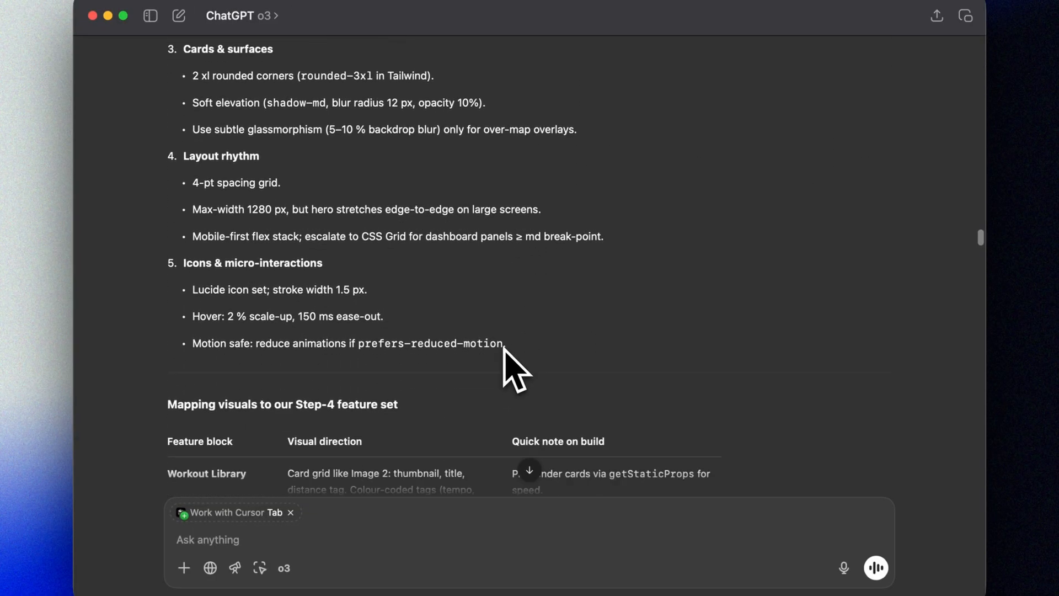
pyautogui.scroll(-3)
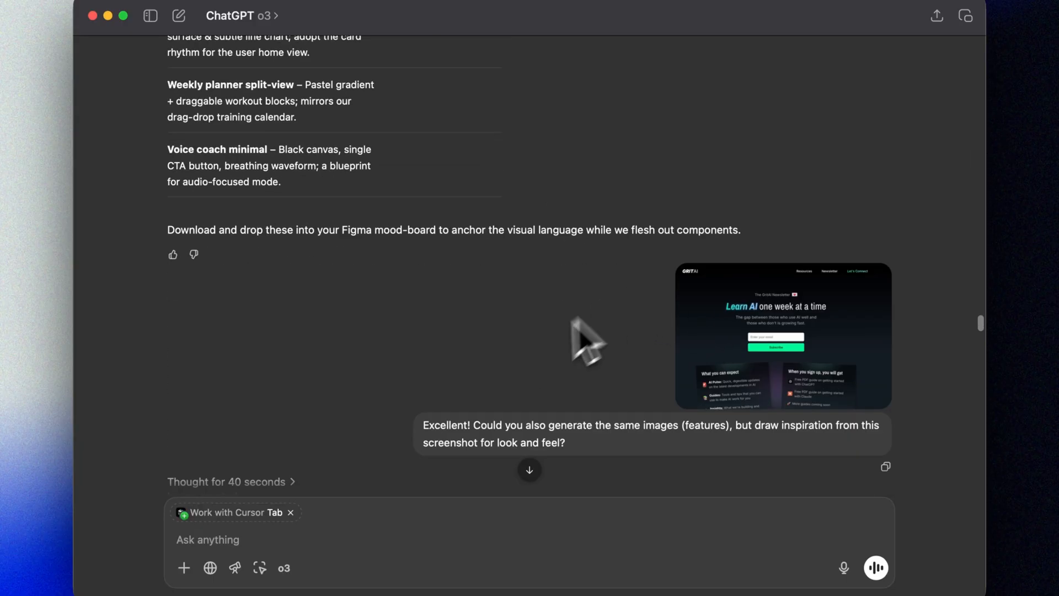
# Review the newly generated dark neon-teal feature images such as the Activity stats screen.
pyautogui.click(782, 335)
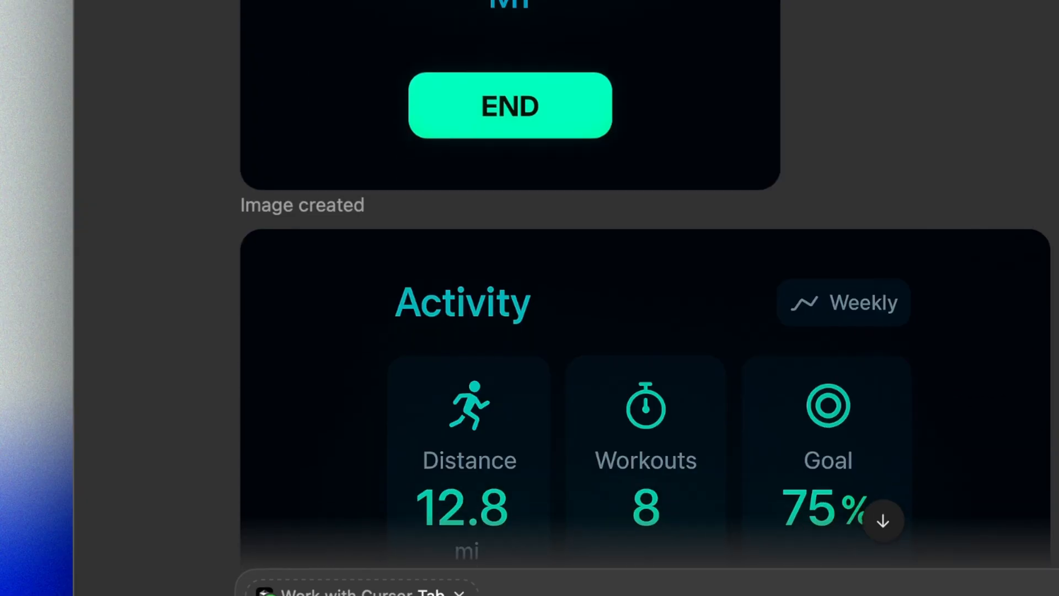
pyautogui.scroll(-3)
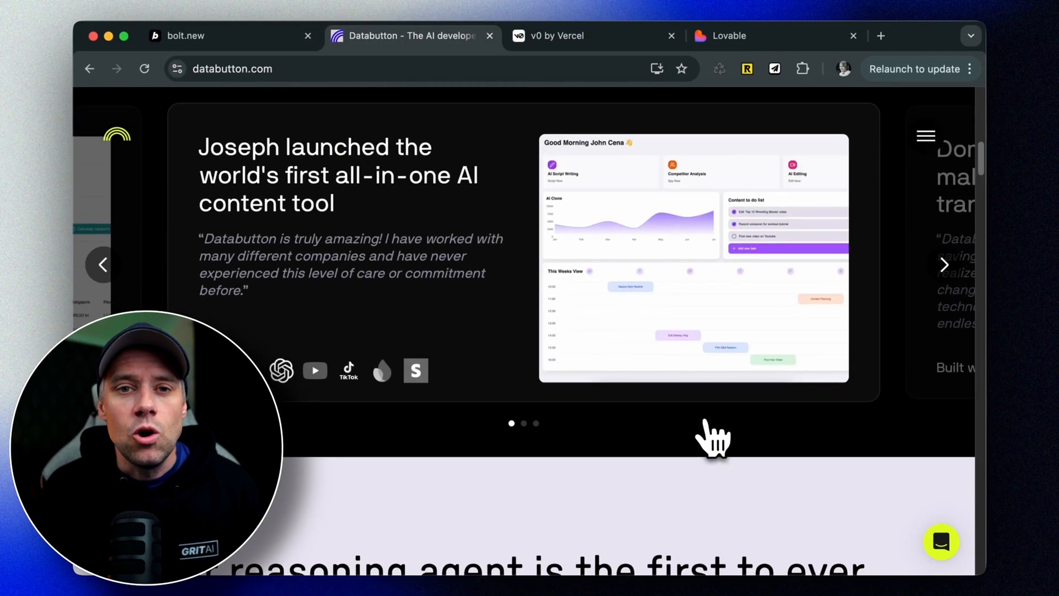
# Submit the 'Build With GritAI series' landing page prompt to v0, then move to the Lovable site.
pyautogui.click(587, 36)
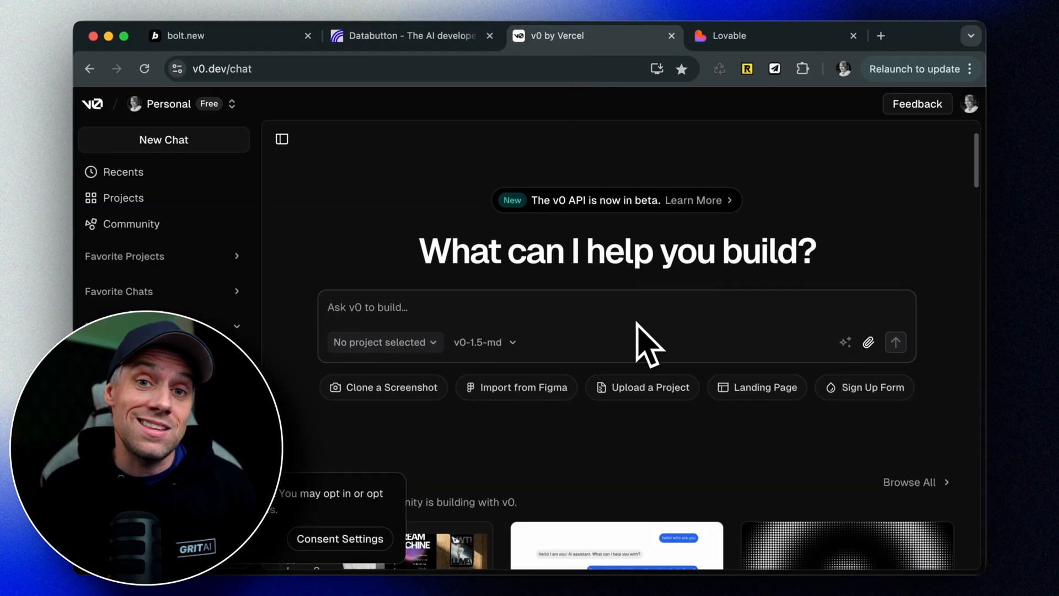
pyautogui.write('Create a simple landing page for my awesome Build With GritAI series. It should include a hero section, a big catchy headline, a short paragraph with our value prop, and an email input form with a submit button for people to sign up. We can add the logic for that later.')
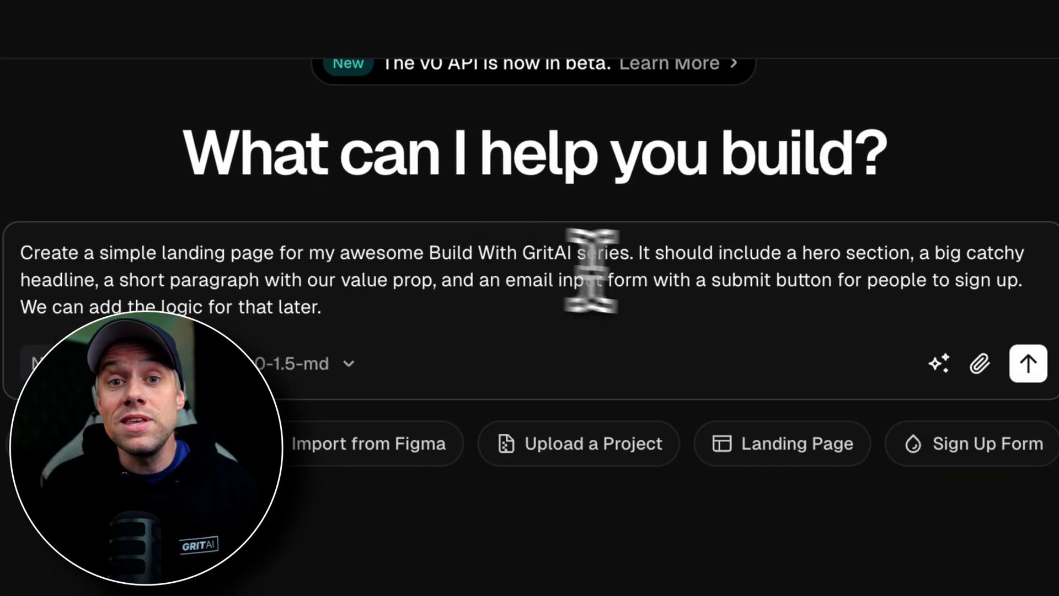
pyautogui.click(729, 35)
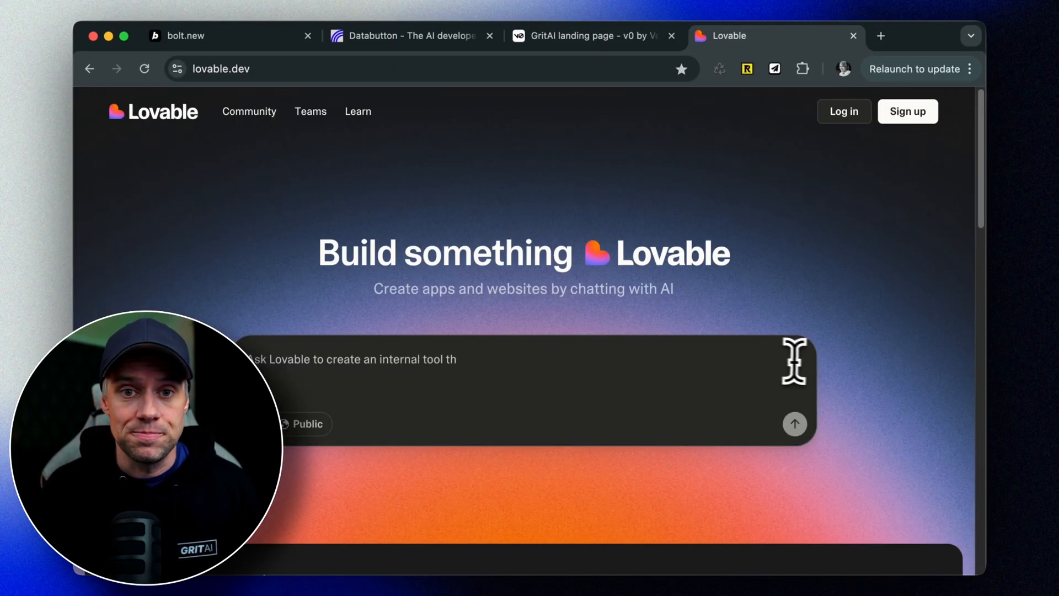
pyautogui.click(594, 35)
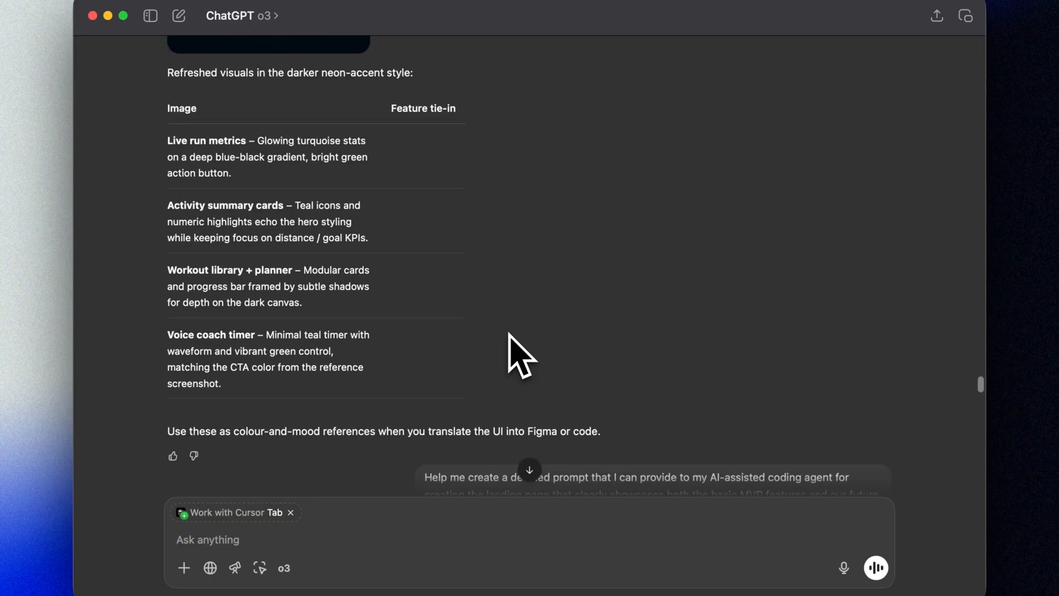
# Read the generated coding-agent prompt covering objective, page structure, visual spec and email form.
pyautogui.scroll(-3)
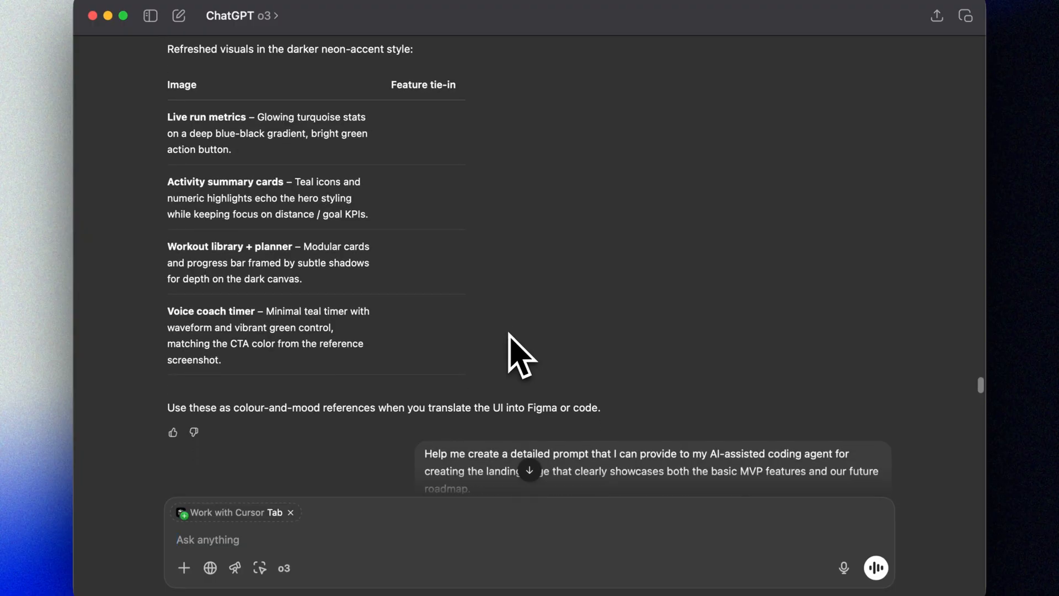
pyautogui.scroll(-3)
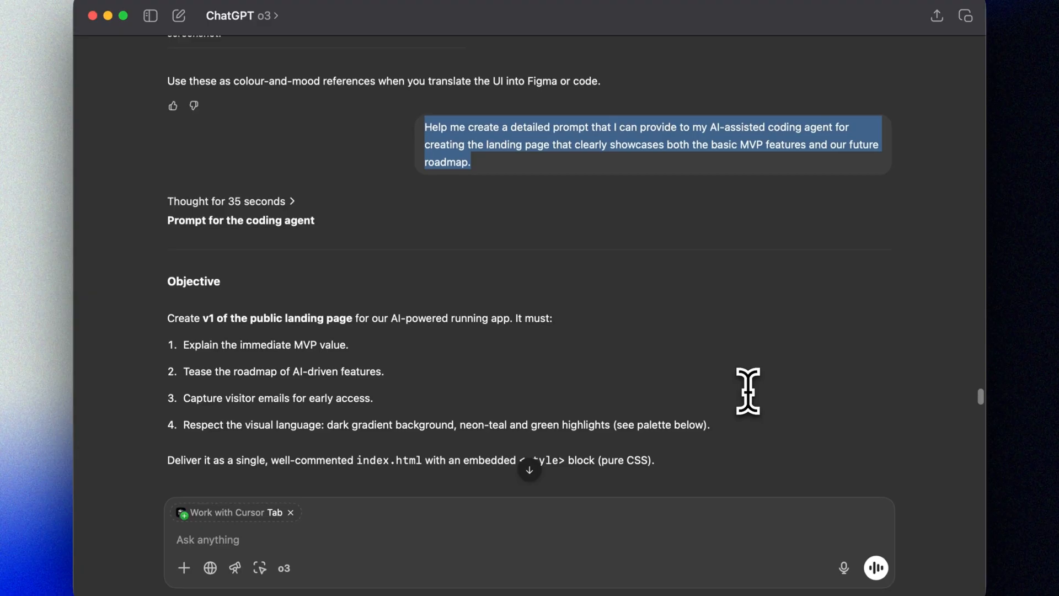
pyautogui.scroll(-3)
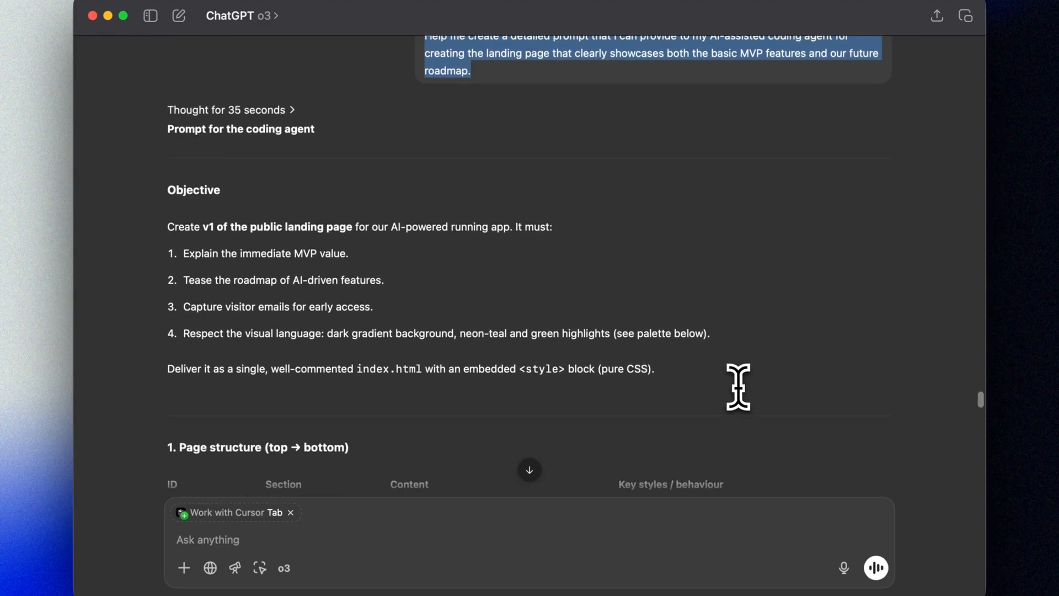
pyautogui.moveTo(167, 236)
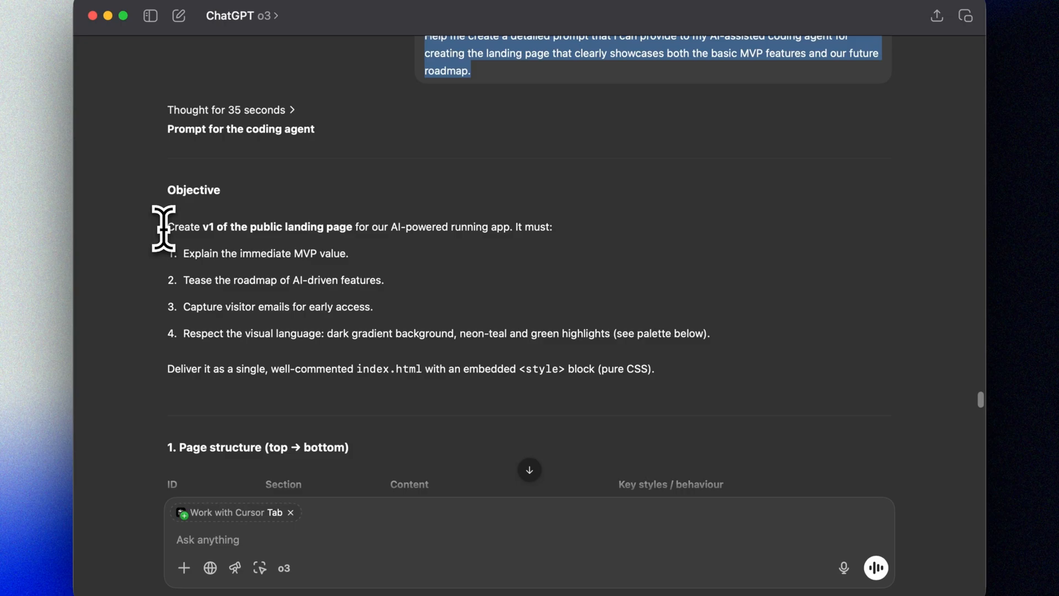
pyautogui.scroll(-3)
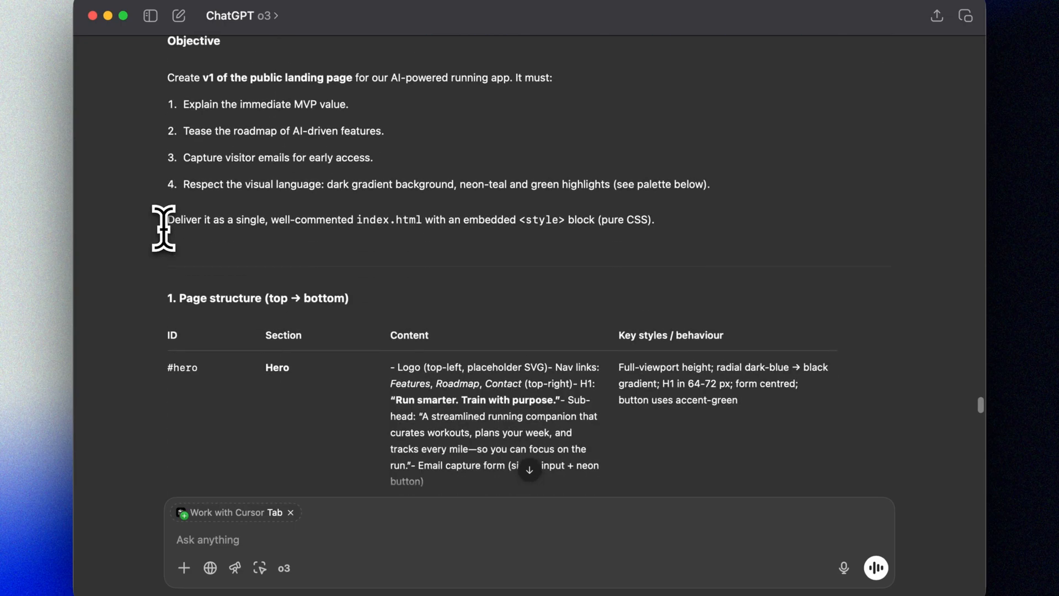
pyautogui.scroll(-3)
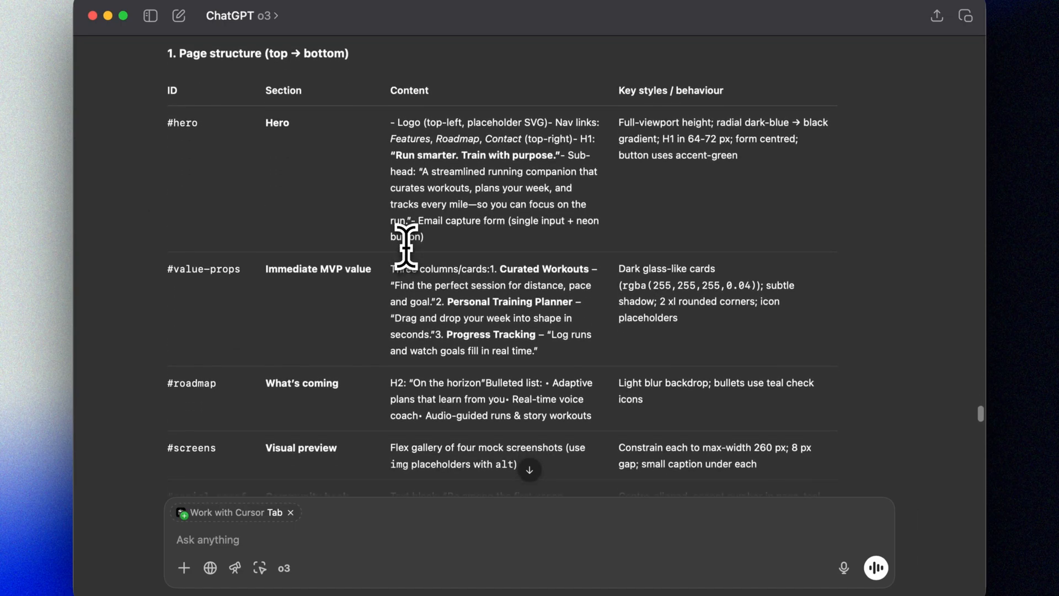
pyautogui.scroll(-3)
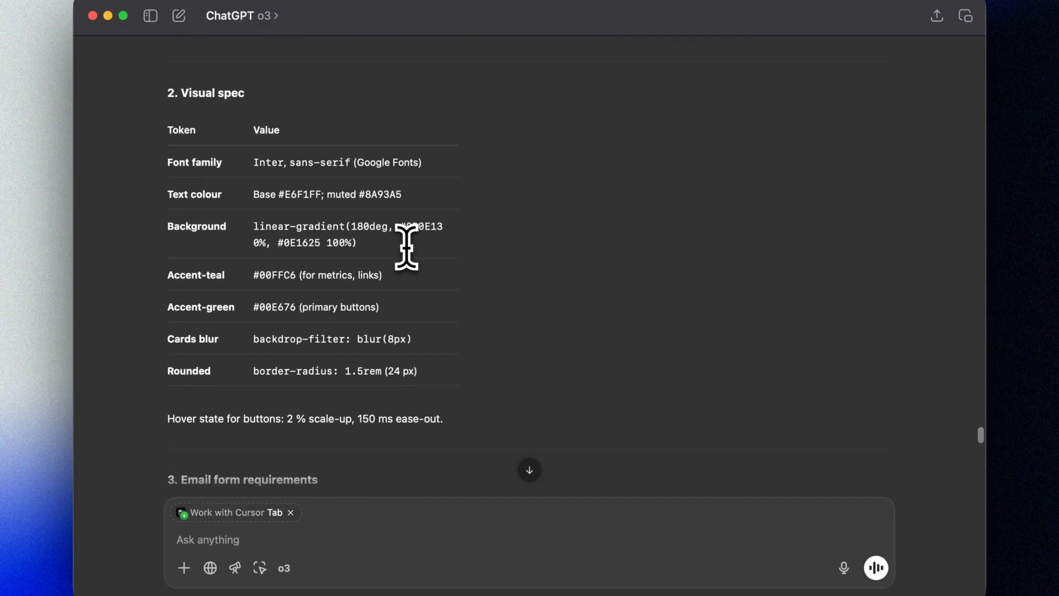
pyautogui.scroll(-3)
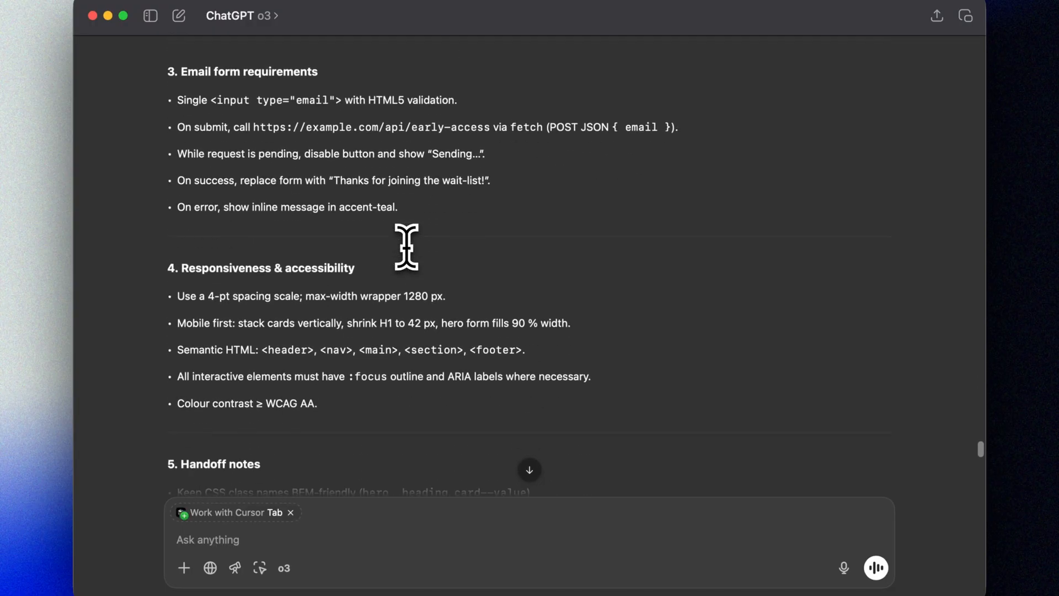
pyautogui.scroll(-3)
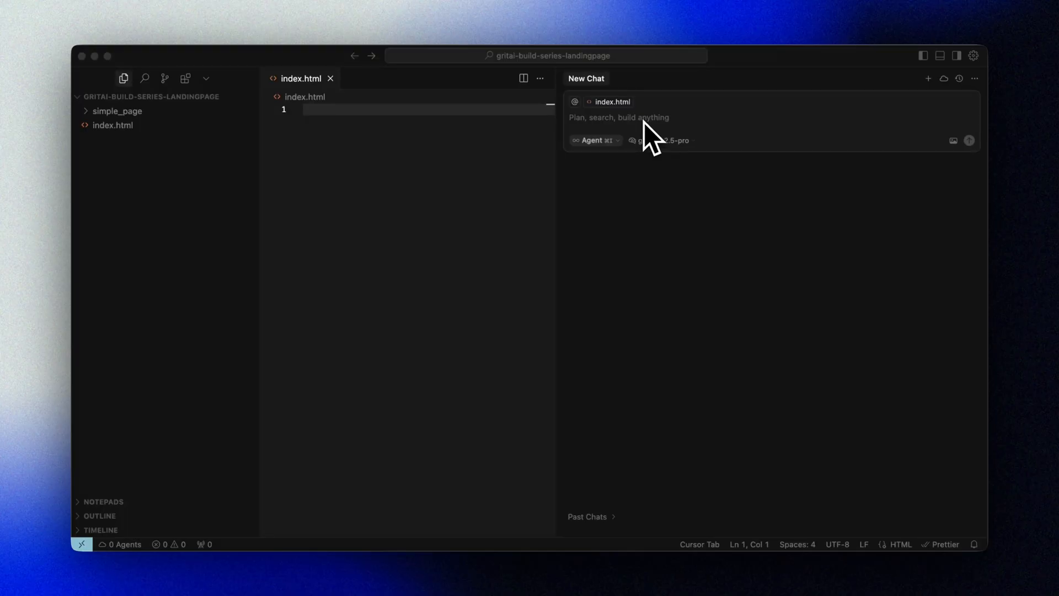
# Send the 'Create v1 of the public landing page' Running Mind prompt and review the generated index.html.
pyautogui.write('Create **v1 of the public landing page** for our AI-powered running app called "Running Mind".')
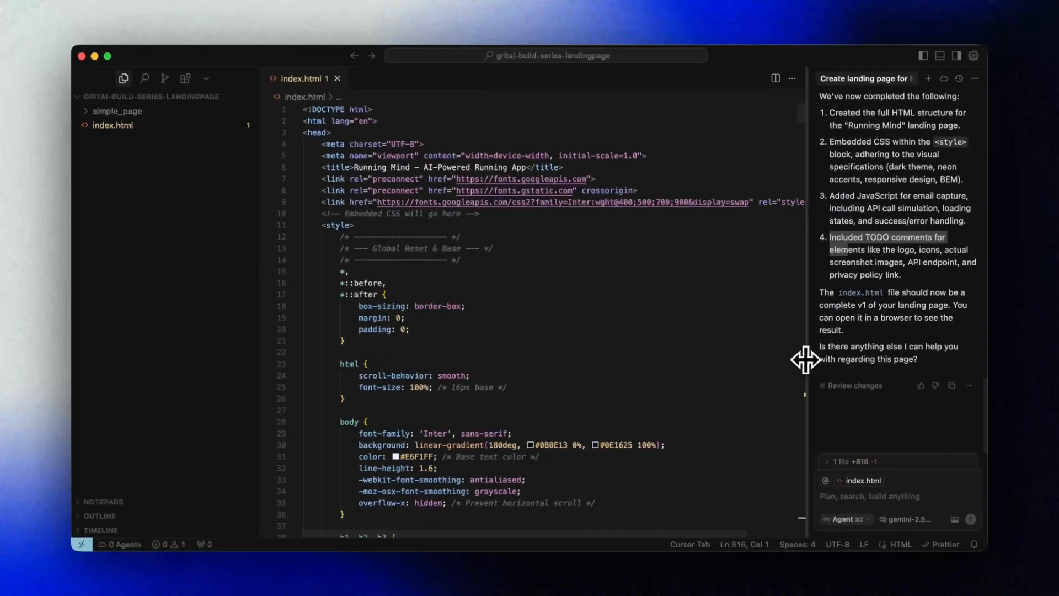
pyautogui.scroll(-3)
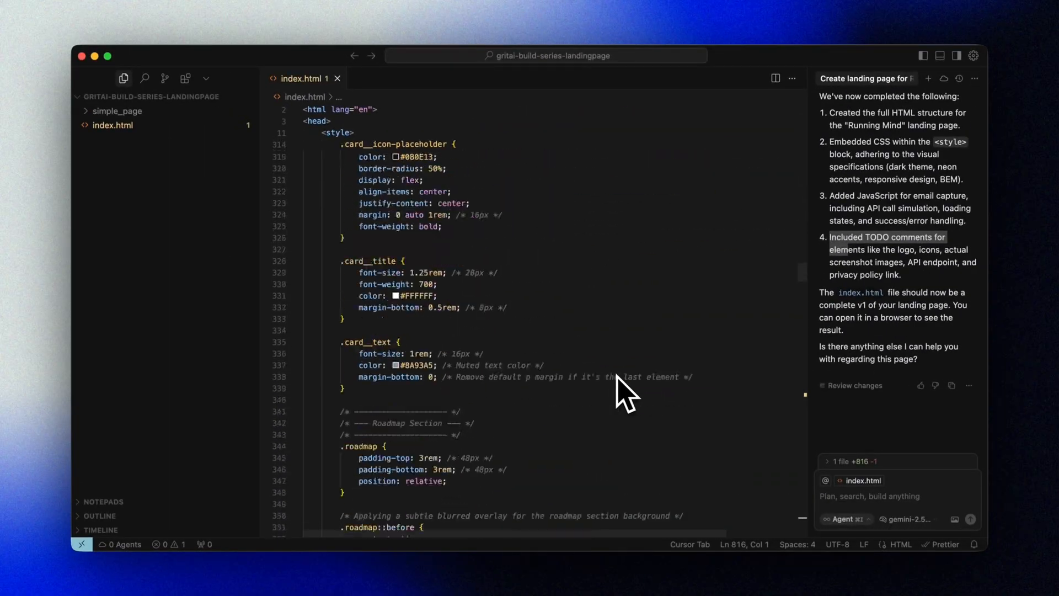
pyautogui.scroll(-3)
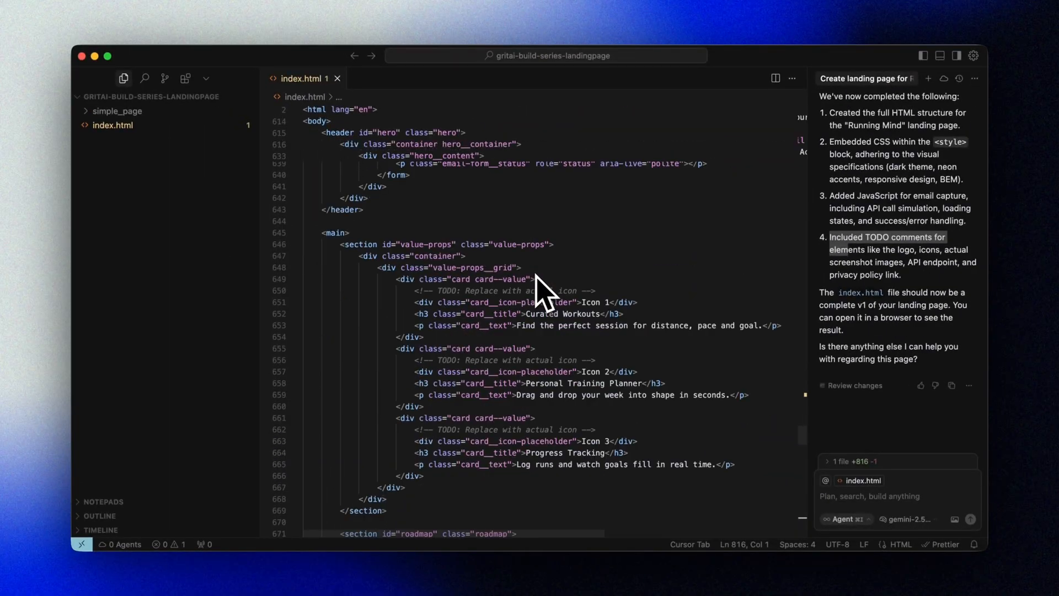
pyautogui.scroll(-3)
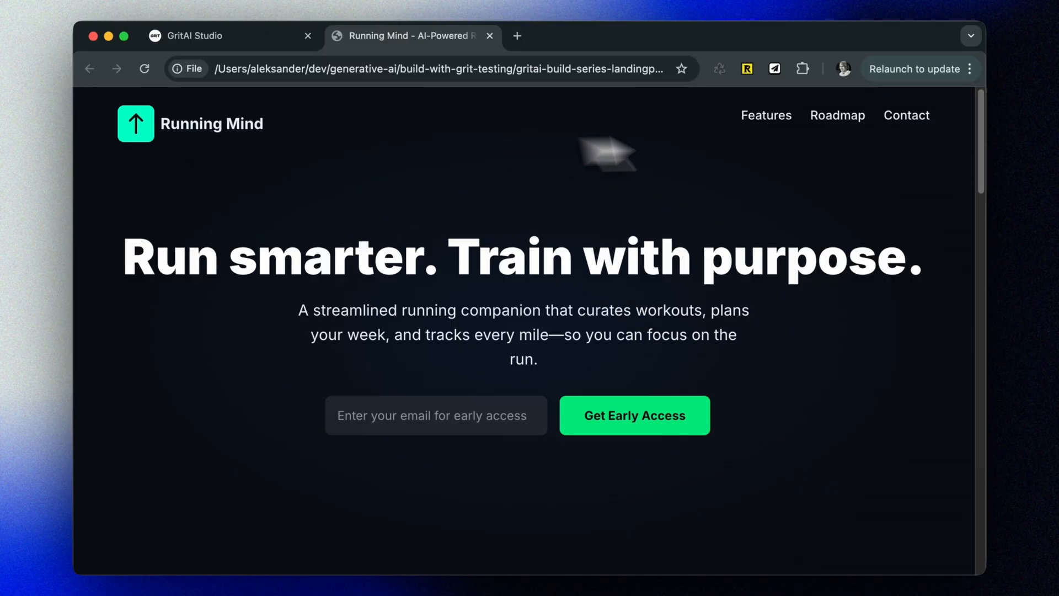
pyautogui.scroll(-3)
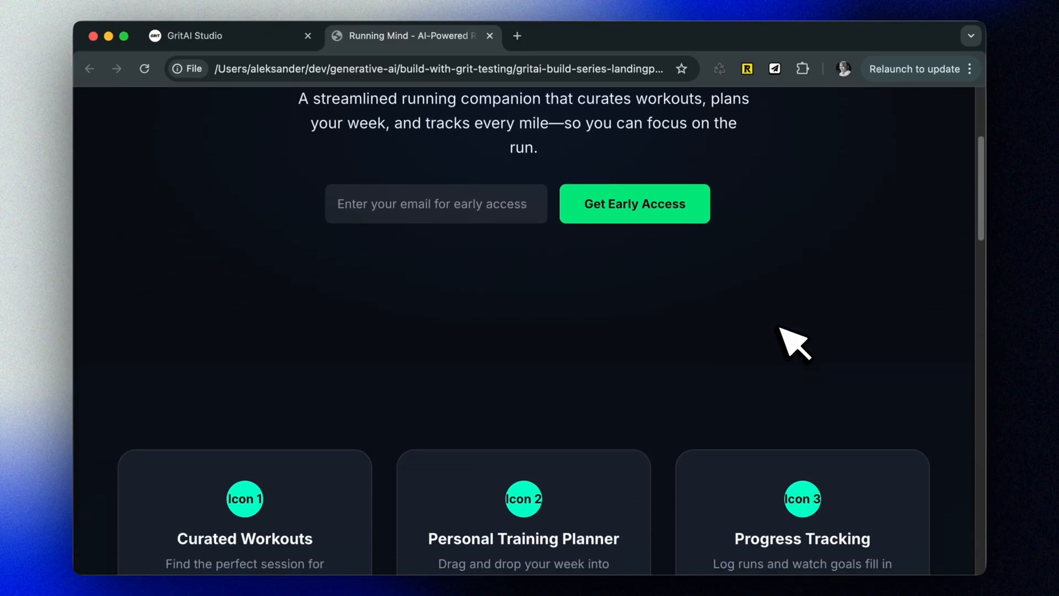
pyautogui.scroll(-3)
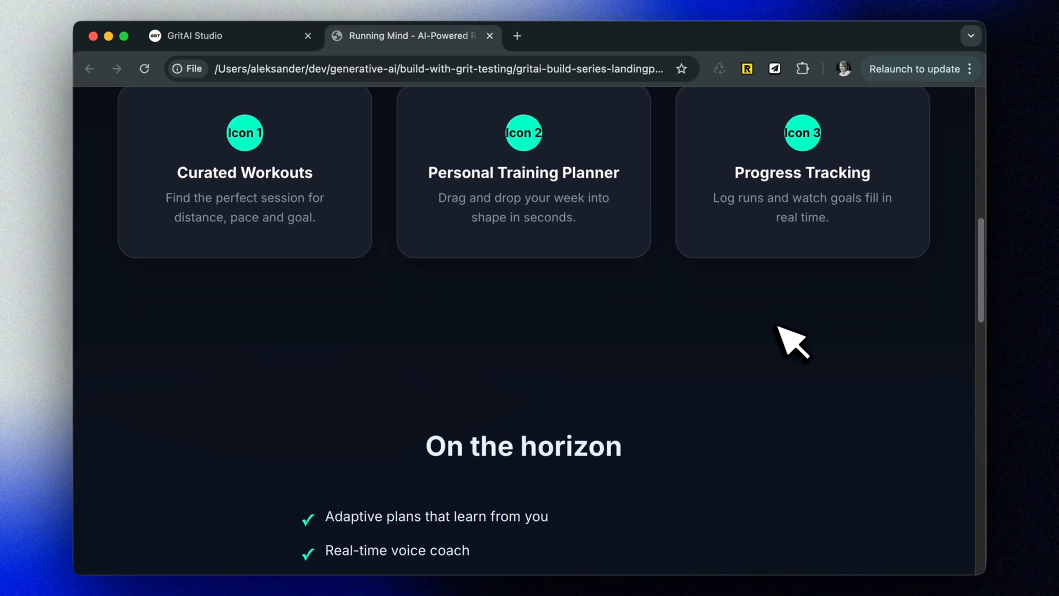
pyautogui.scroll(-3)
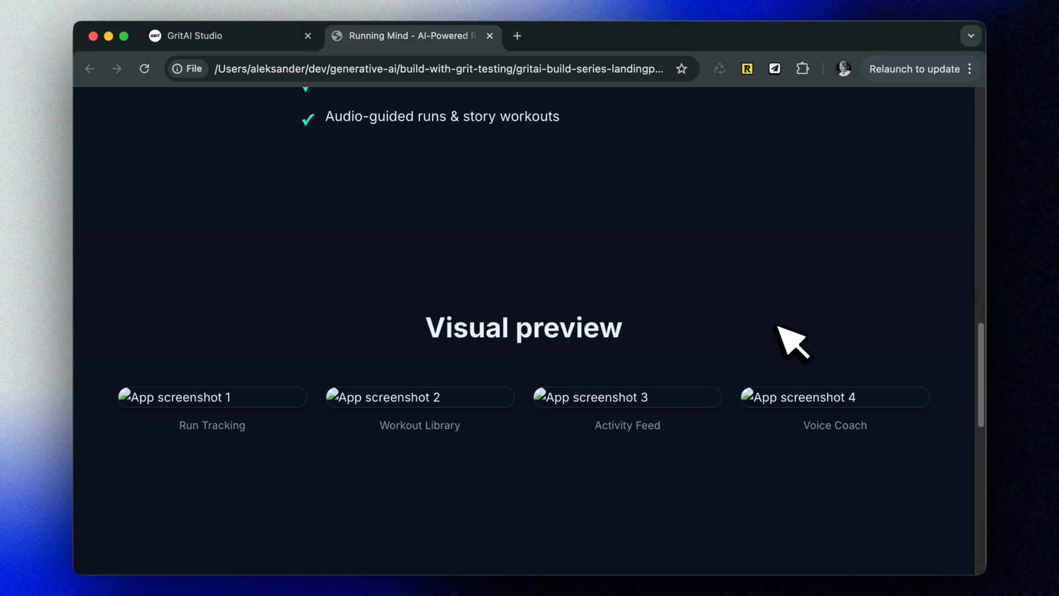
pyautogui.scroll(-3)
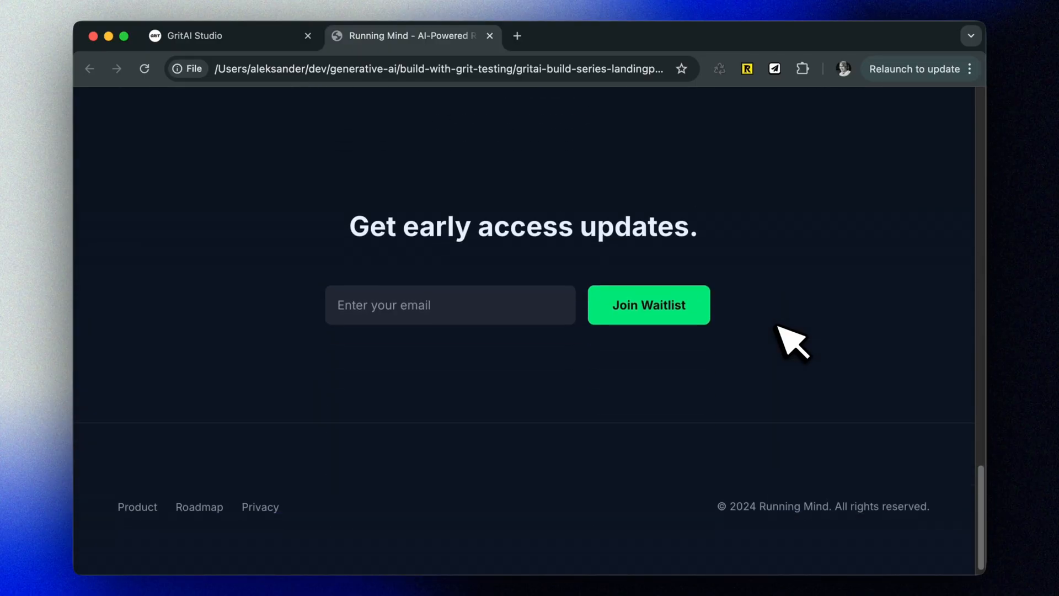
pyautogui.scroll(3)
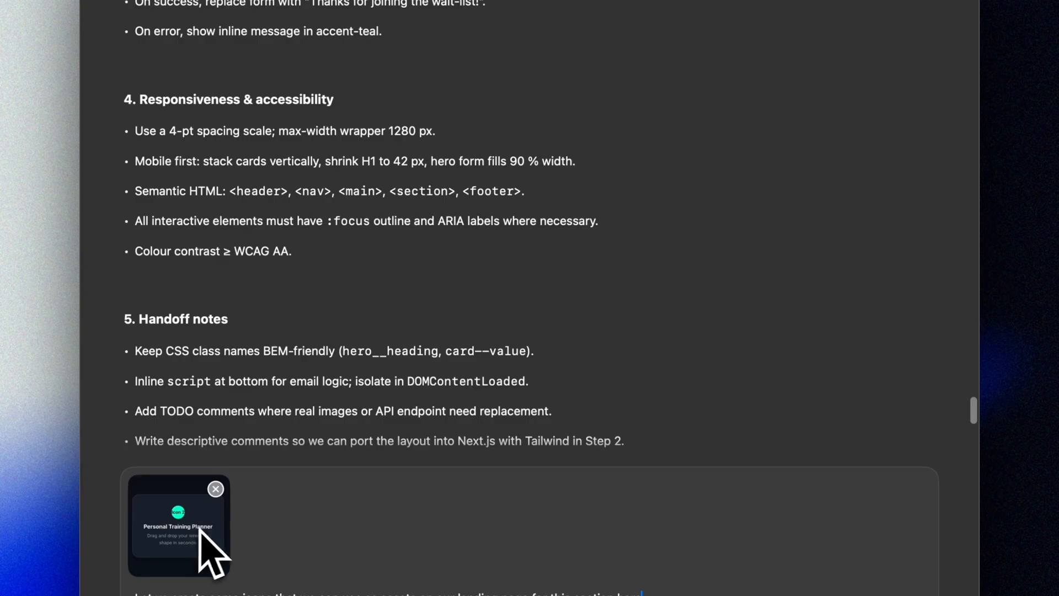
# Review the ChatGPT thread before asking for feature card icons.
pyautogui.scroll(-3)
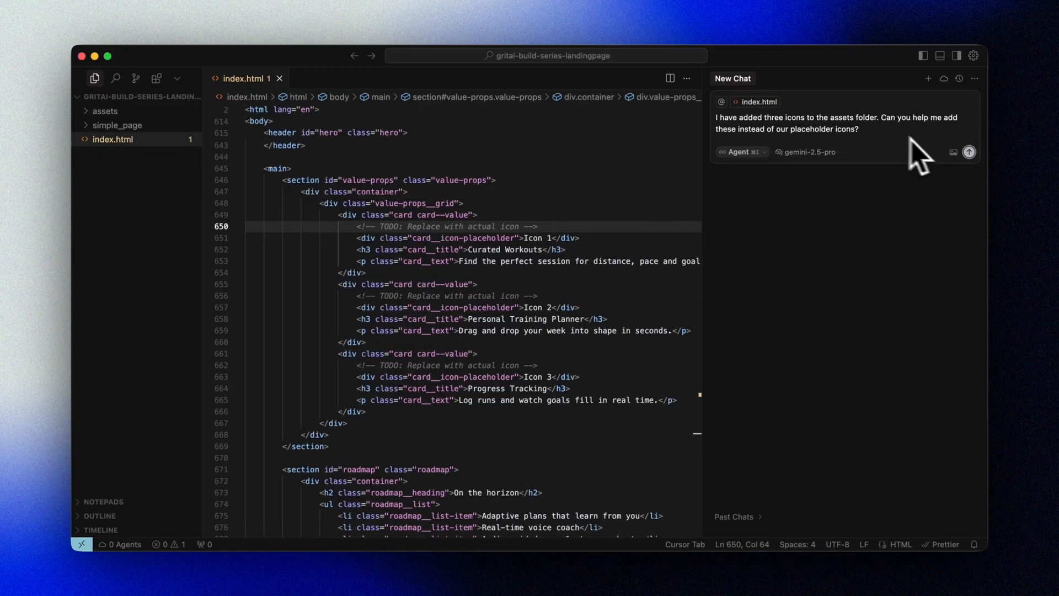
# Have the agent swap placeholder icons for the assets icons, then check the feature cards in Chrome.
pyautogui.click(968, 151)
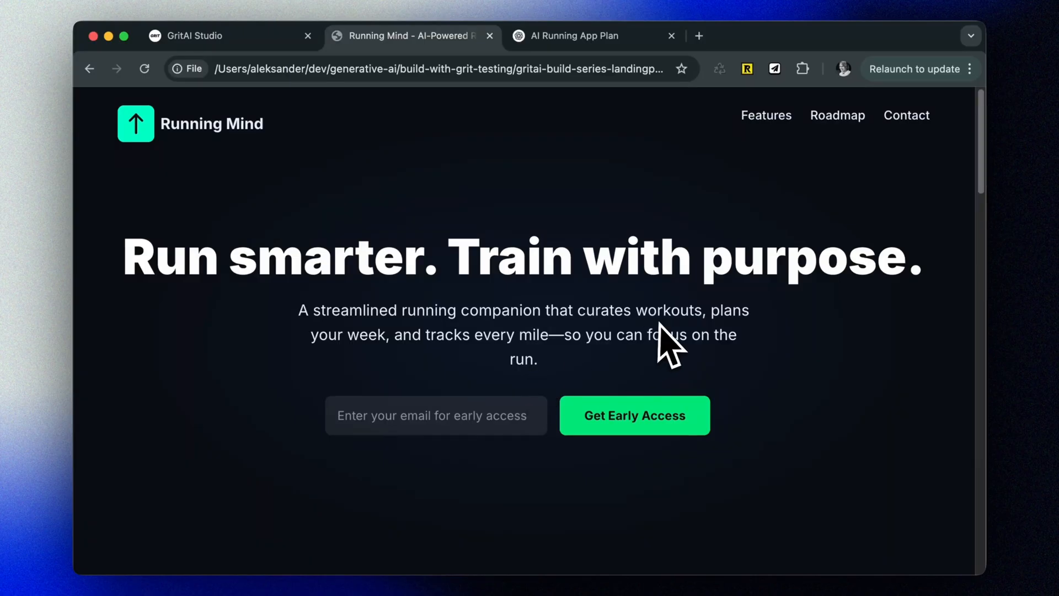
pyautogui.click(593, 36)
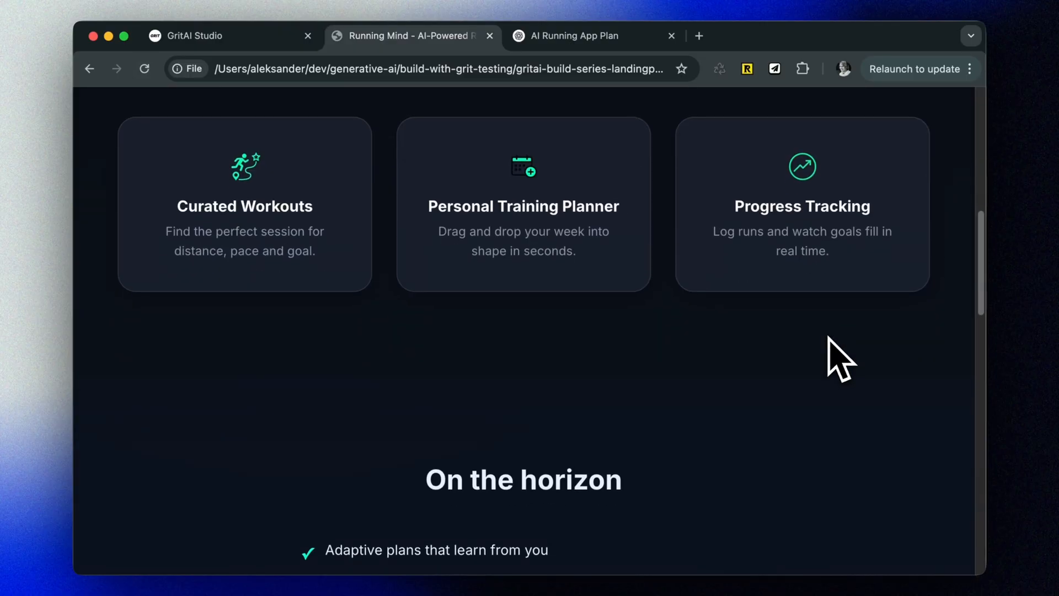
# Request dark teal run-tracking mockup images in ChatGPT and review the generated result.
pyautogui.click(597, 35)
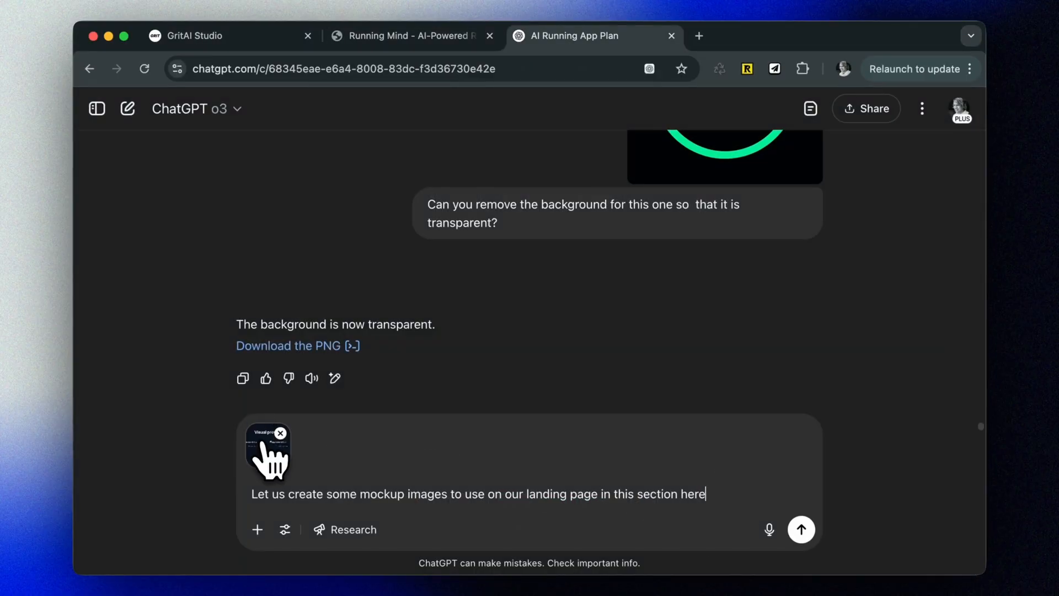
pyautogui.click(800, 528)
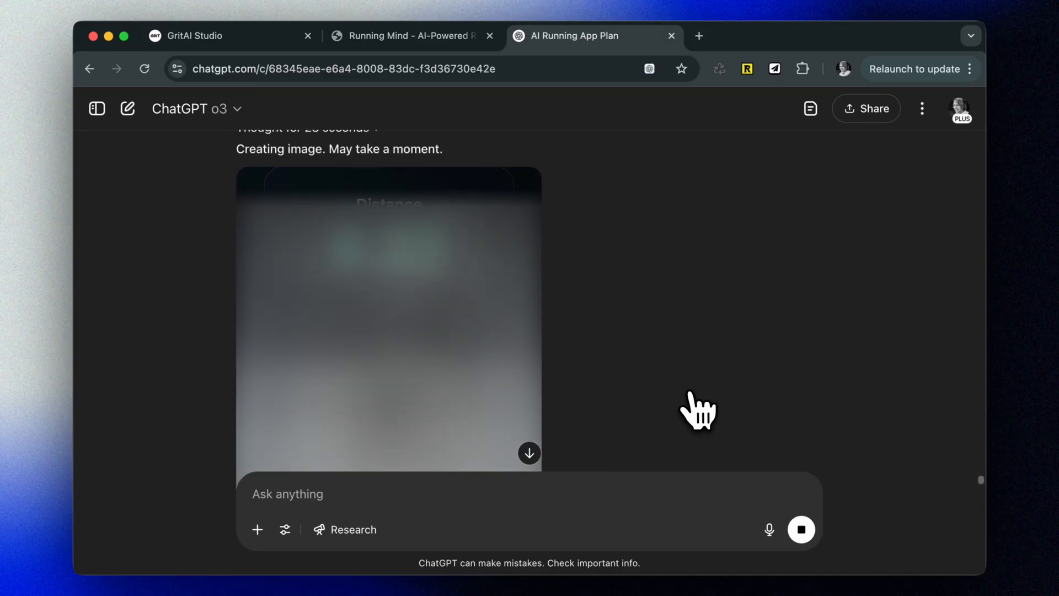
pyautogui.moveTo(611, 287)
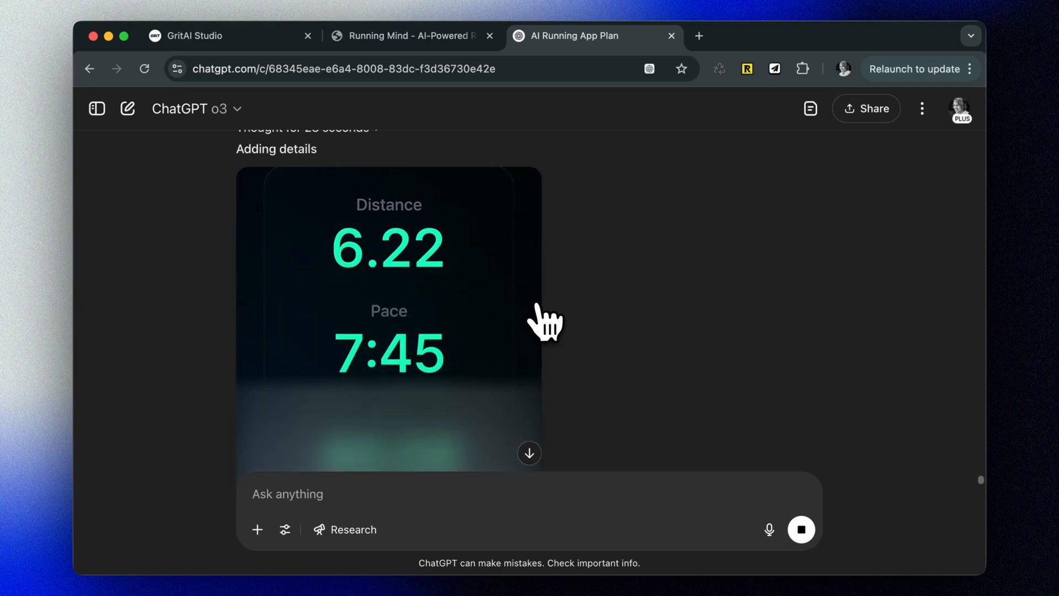
pyautogui.scroll(-3)
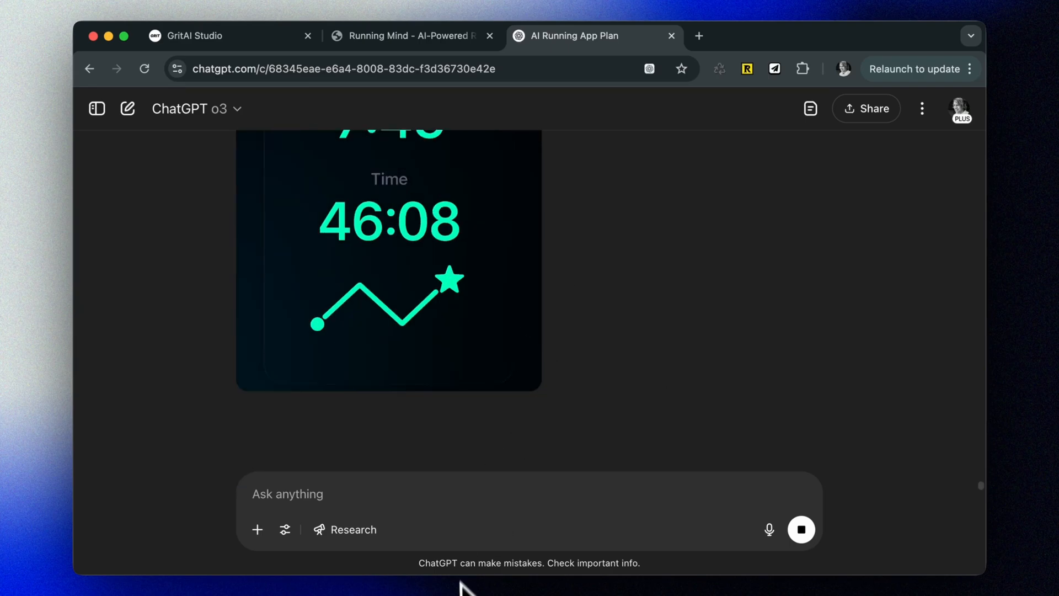
pyautogui.scroll(-3)
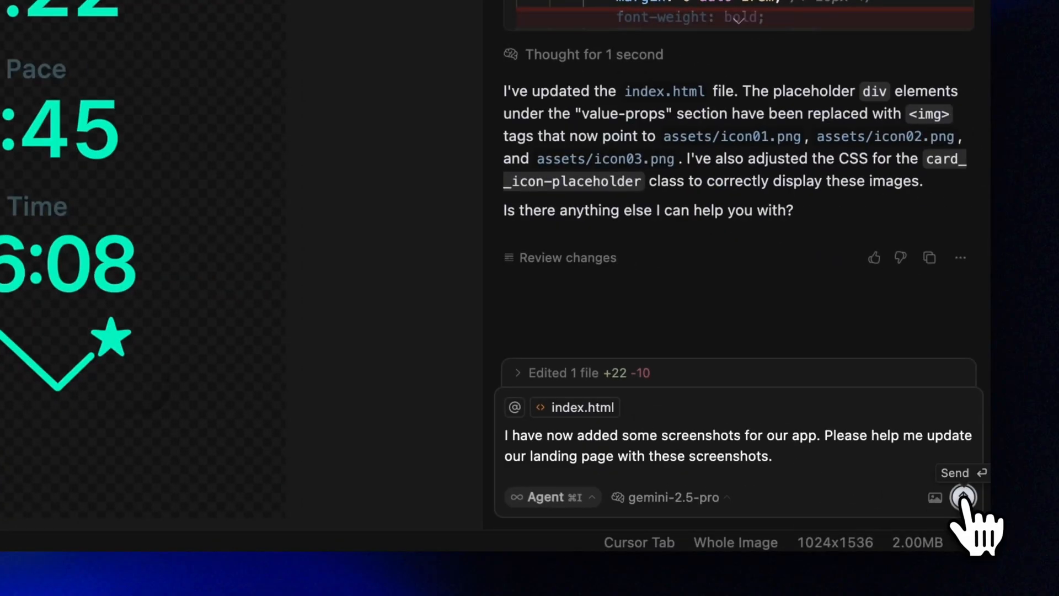
# Send the agent request to add the new app screenshots to index.html.
pyautogui.click(963, 498)
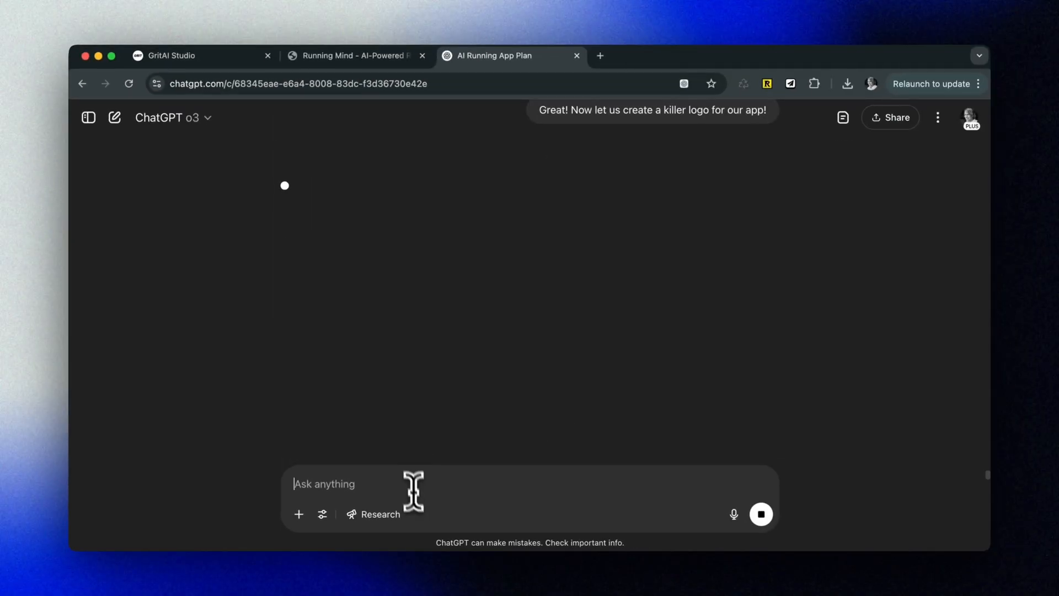
# Ask ChatGPT for a RunningMind logo using the app information it already has.
pyautogui.write('RunningMind and')
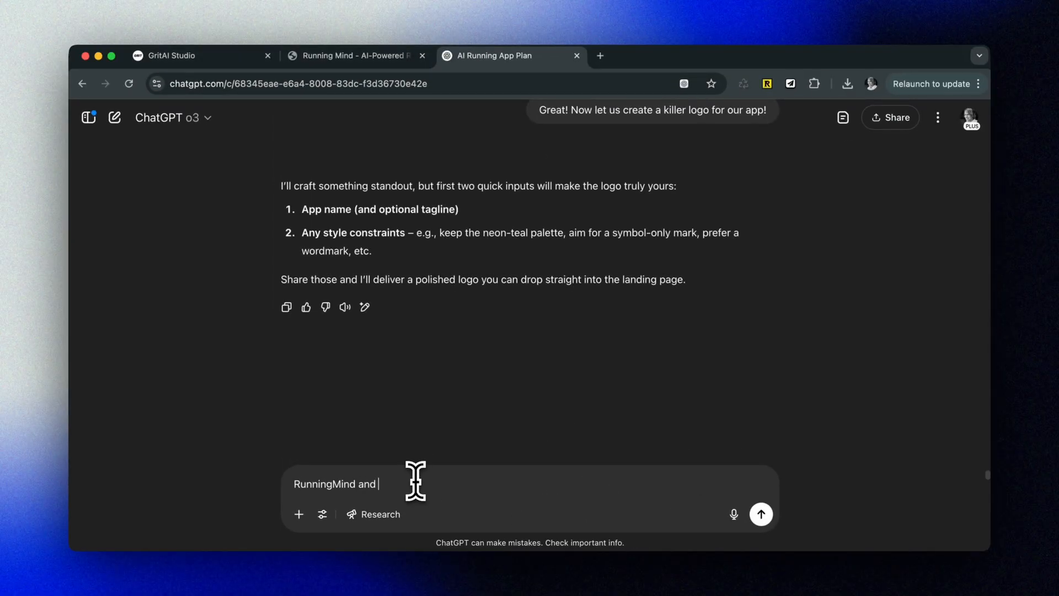
pyautogui.write('let us use the information you have about my app already')
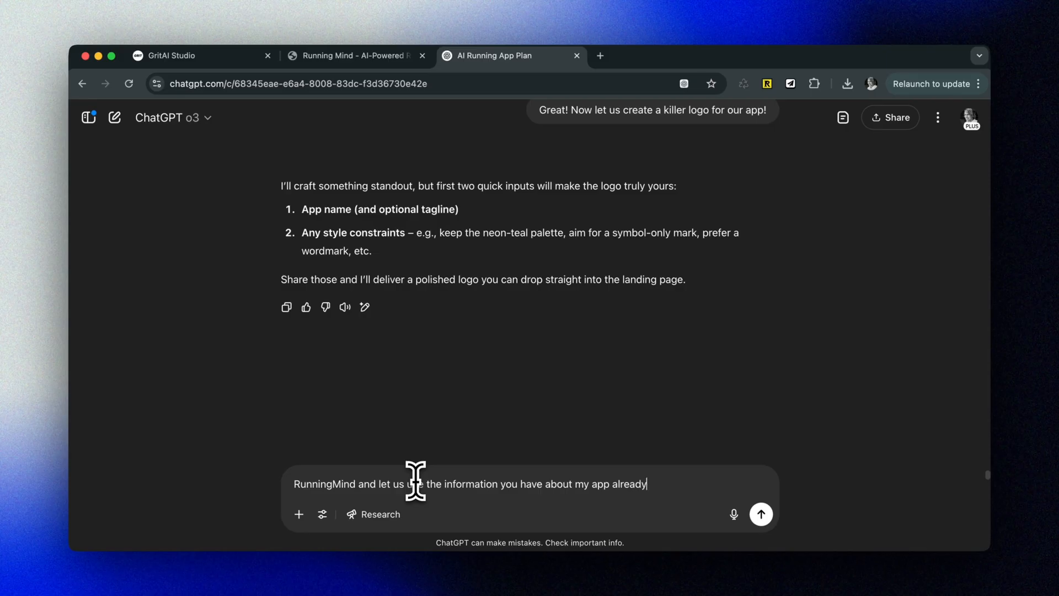
pyautogui.click(760, 514)
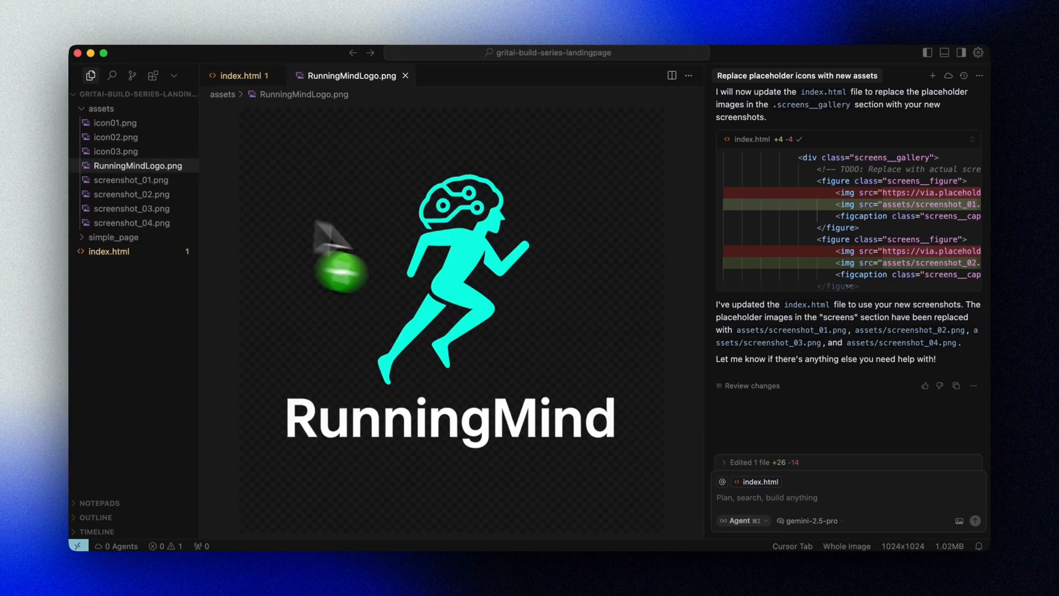
# Start the agent request 'Now lastly, let us add our' to place the RunningMind logo in the header.
pyautogui.write('Now lastly, let us add our')
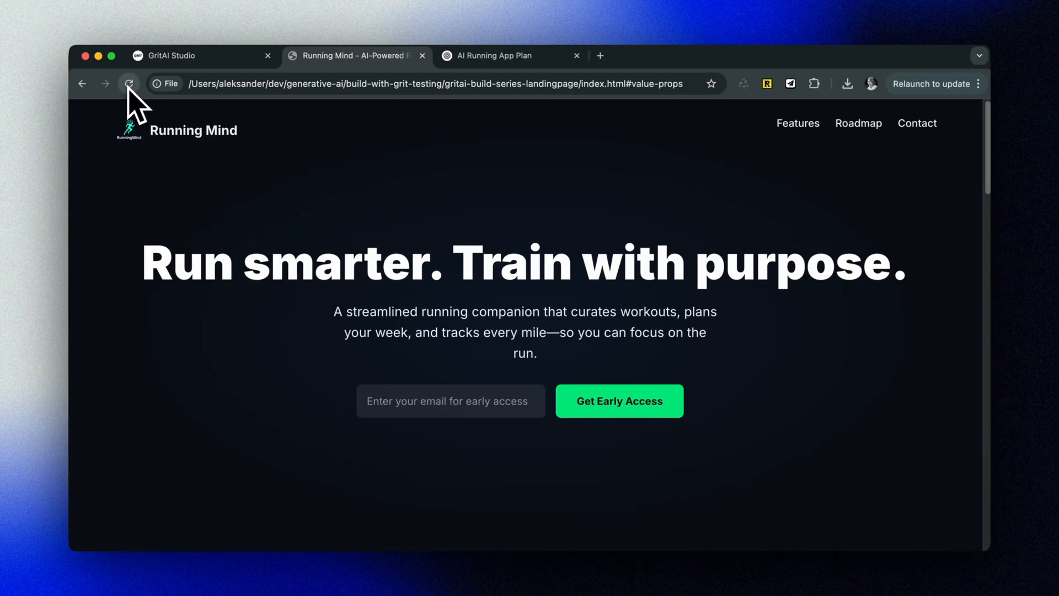
# Scroll the reloaded page down to the visual preview with four captioned app screenshots.
pyautogui.scroll(-3)
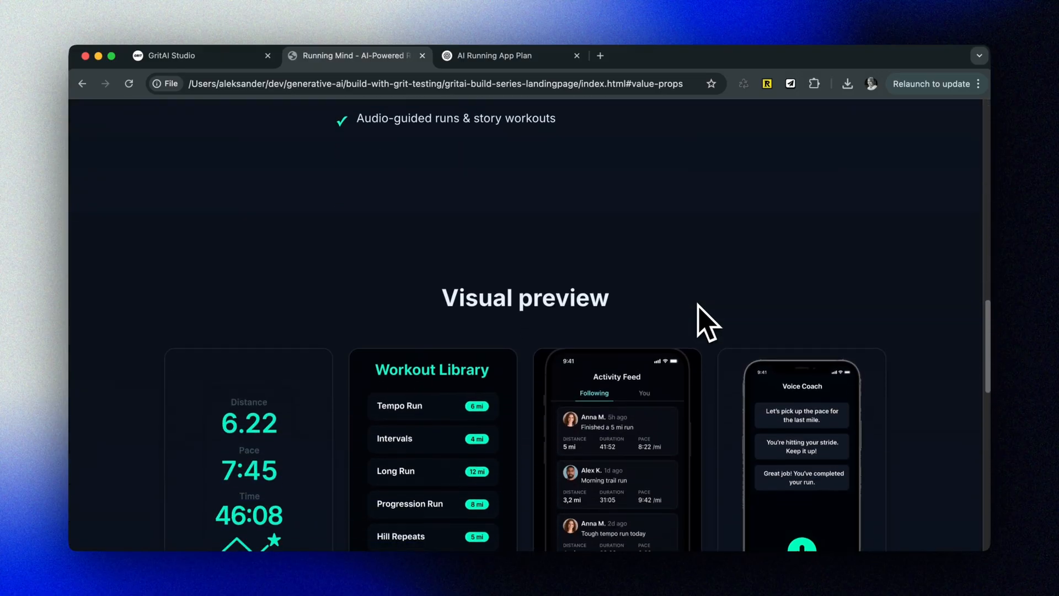
pyautogui.scroll(-3)
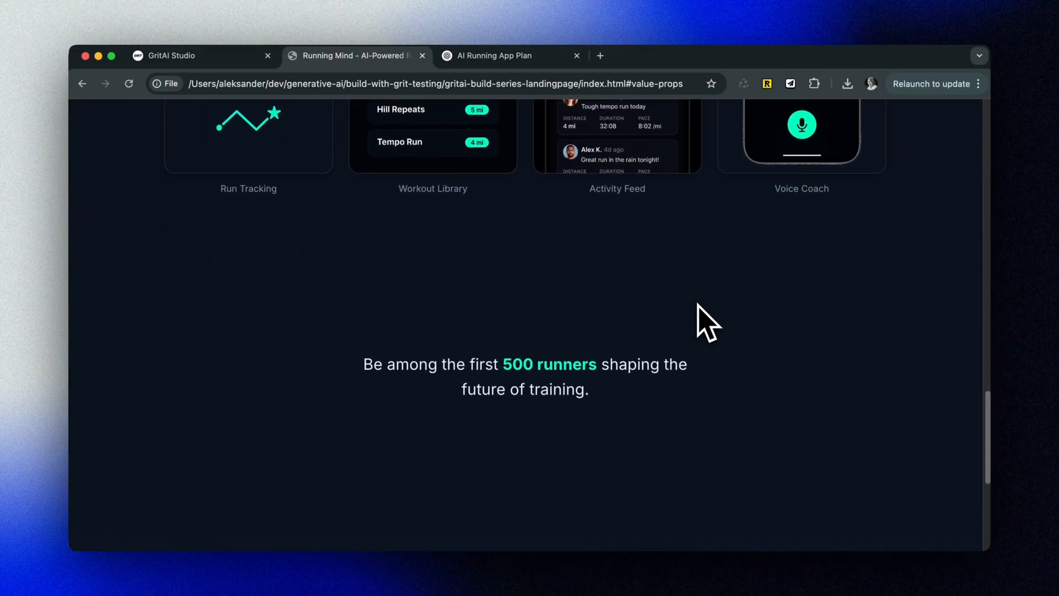
pyautogui.scroll(-3)
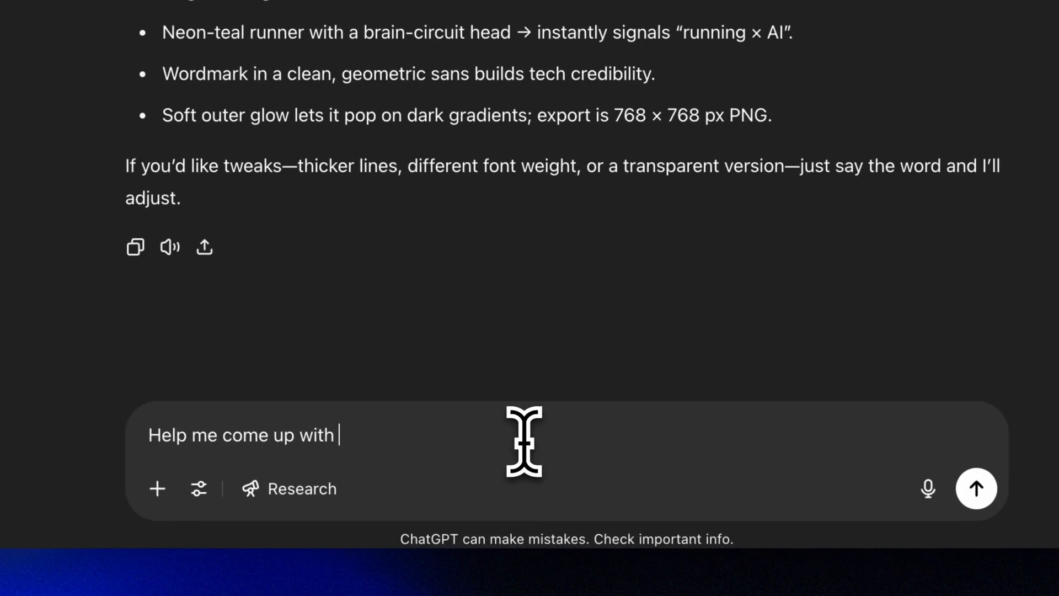
# Ask ChatGPT for alternative punchlines for the current subheading and review the ten suggestions.
pyautogui.write('some alternative punchlines for m')
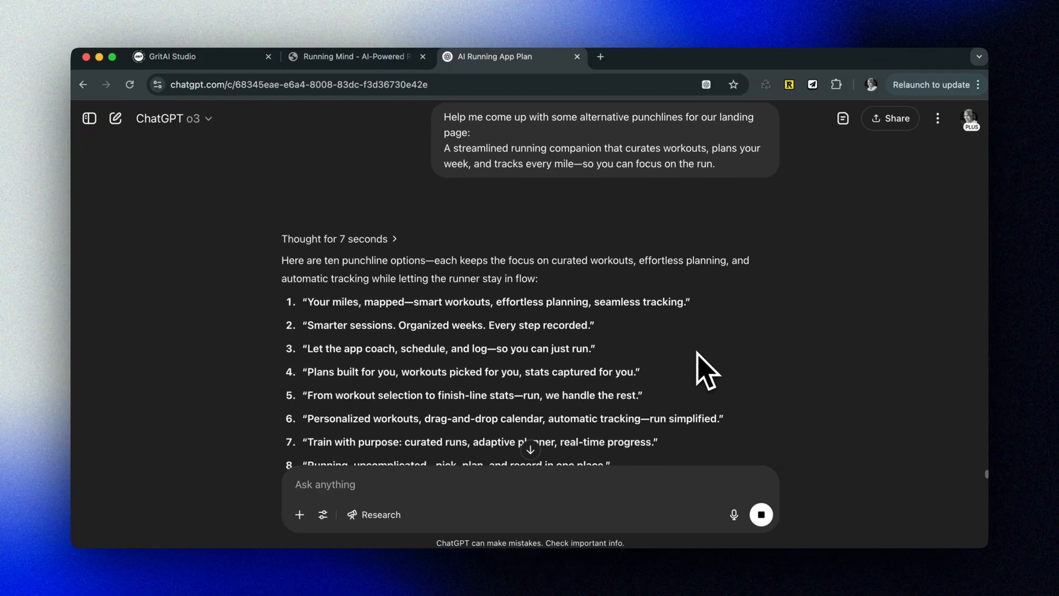
pyautogui.scroll(-3)
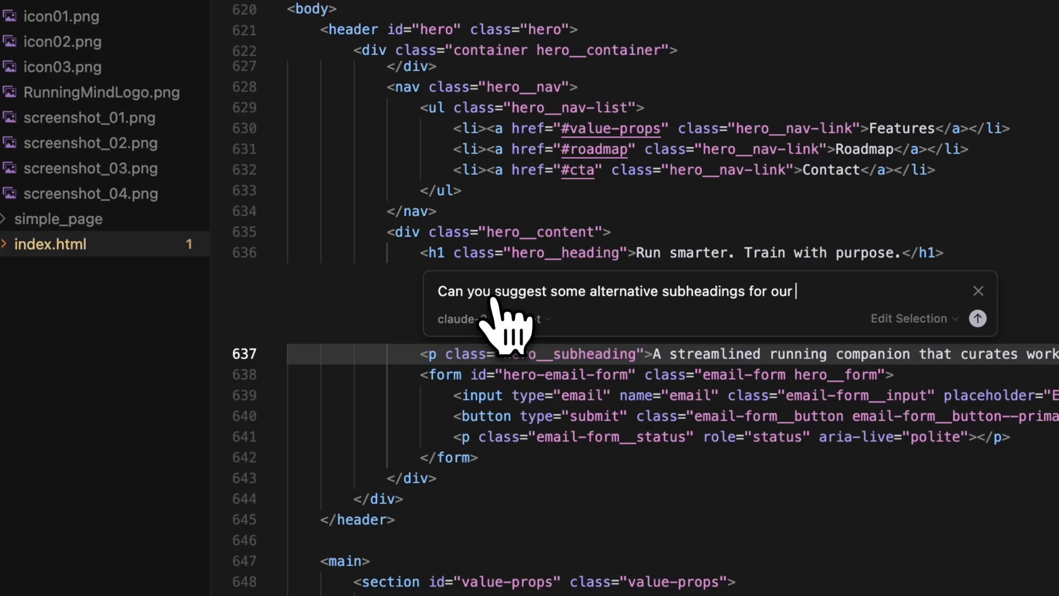
# Request a punchier subheading via Cmd+K and view the updated hero text in the browser.
pyautogui.write('landing page? A bit more punchy')
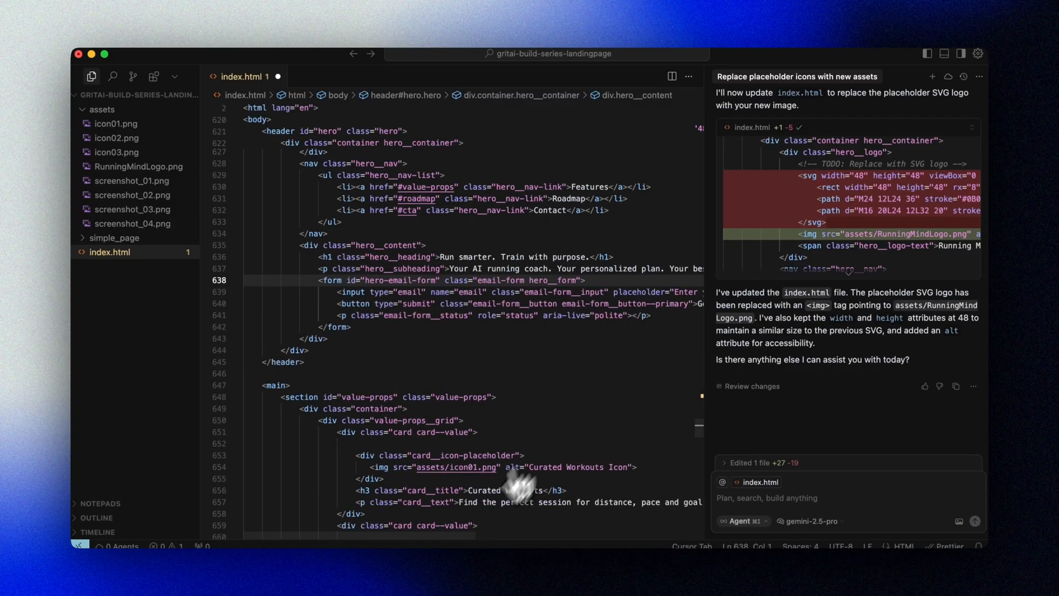
pyautogui.click(351, 56)
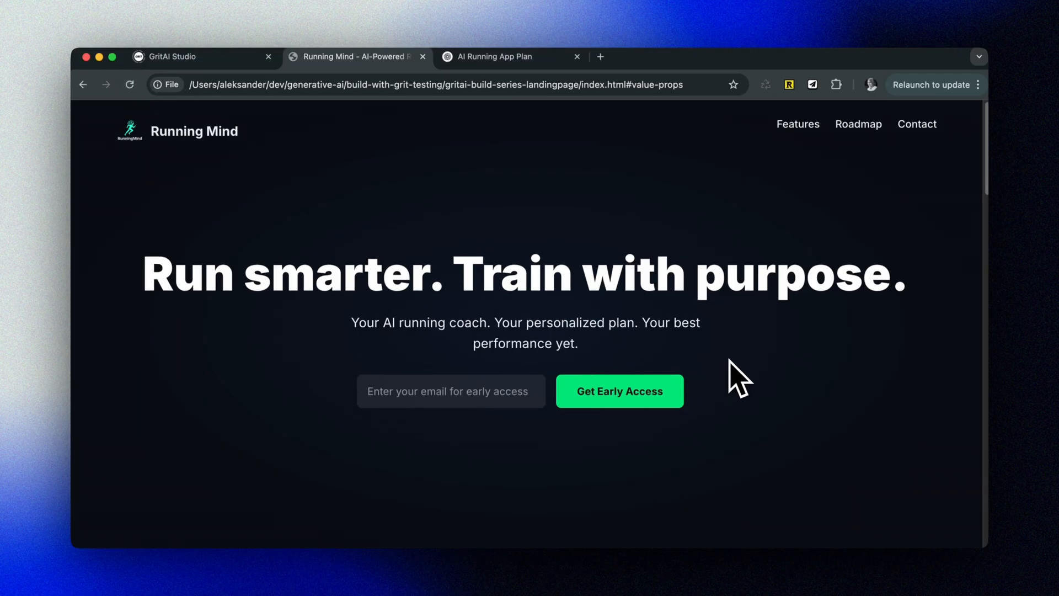